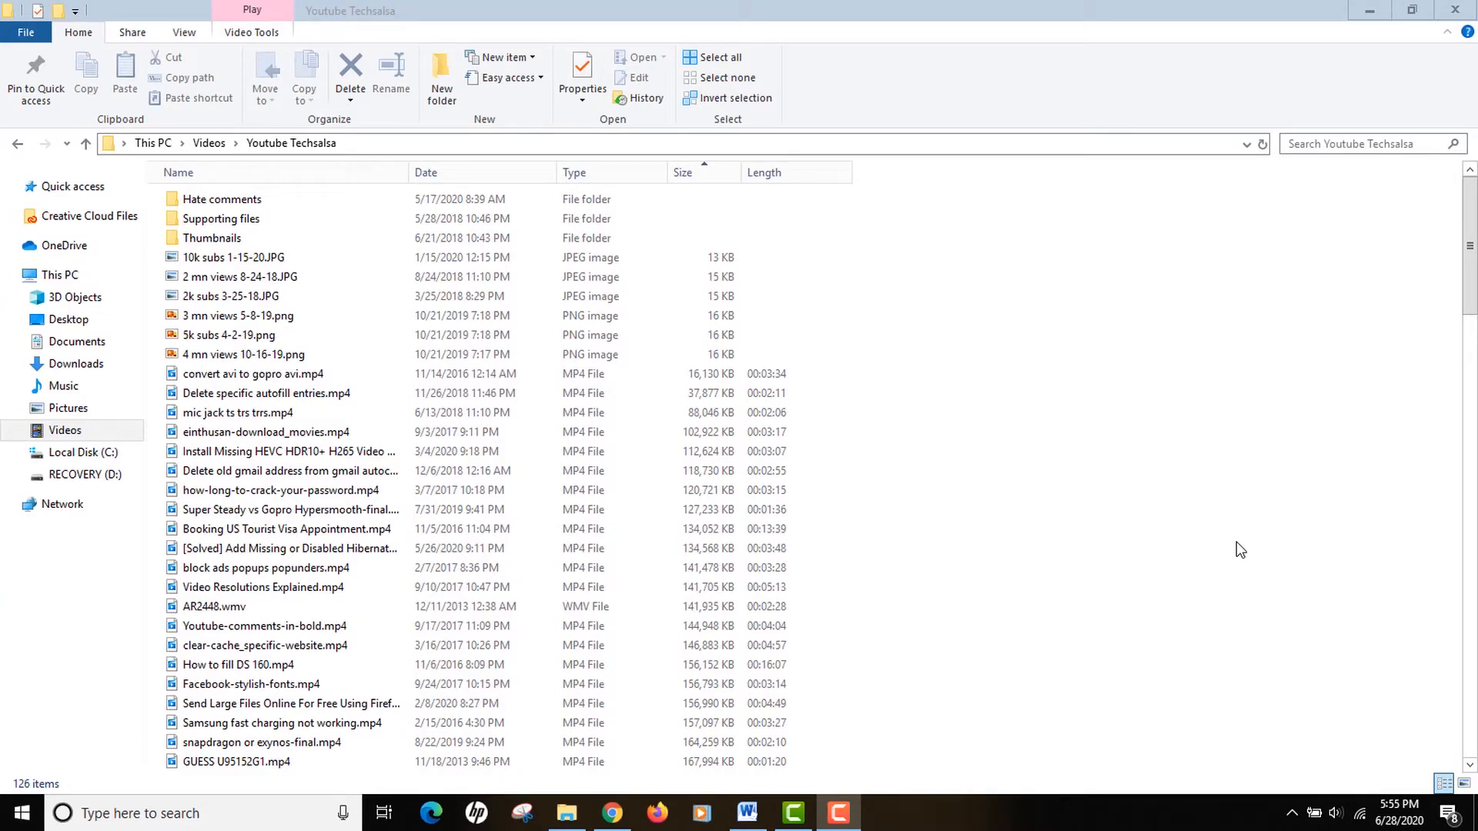
{"action": "mouse_move", "coordinate": [893, 495]}
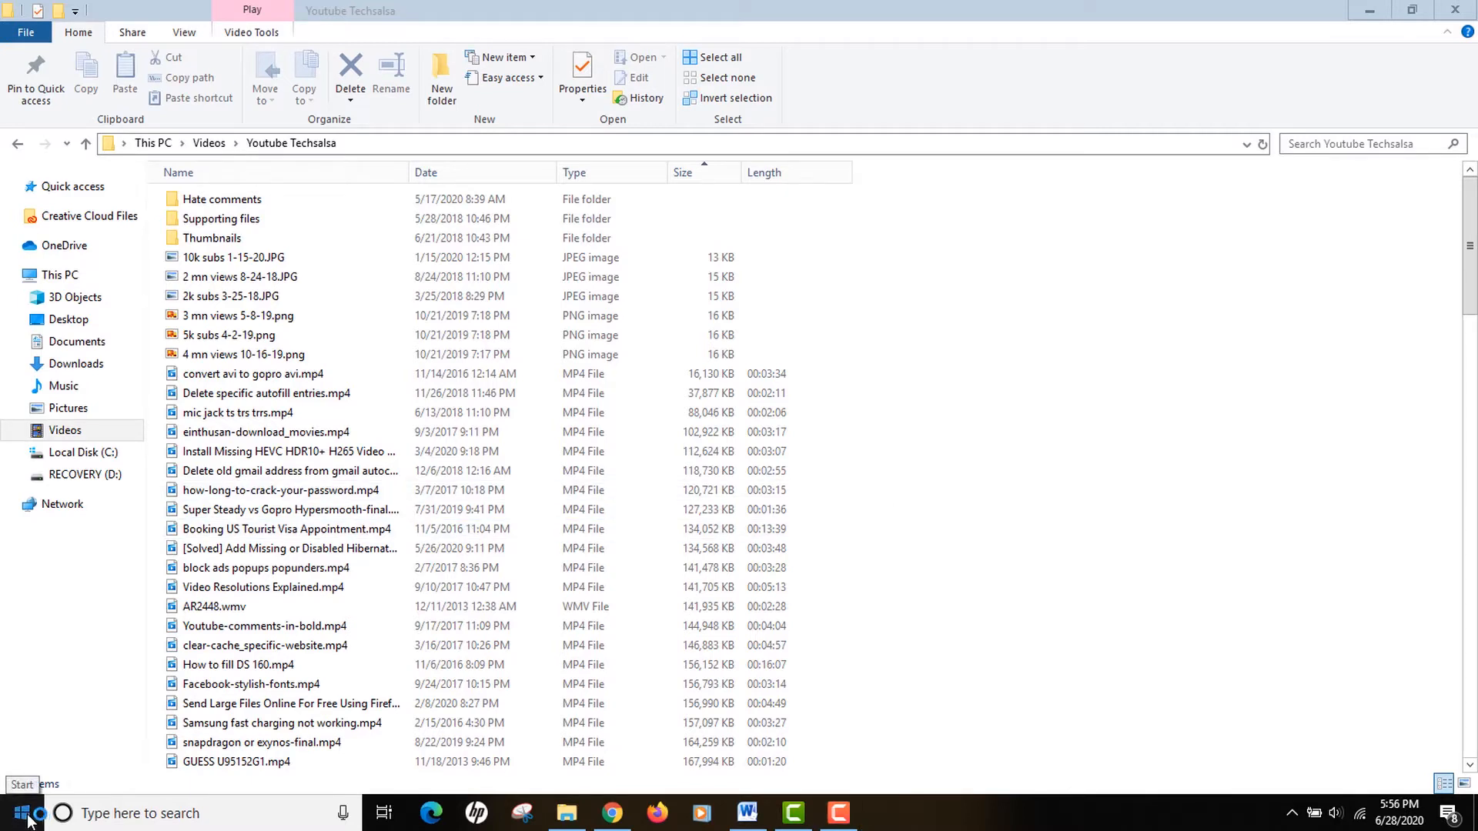
Launch Photos from the Start search for 'photo' and switch to the Video Editor projects
{"action": "left_click", "coordinate": [19, 806]}
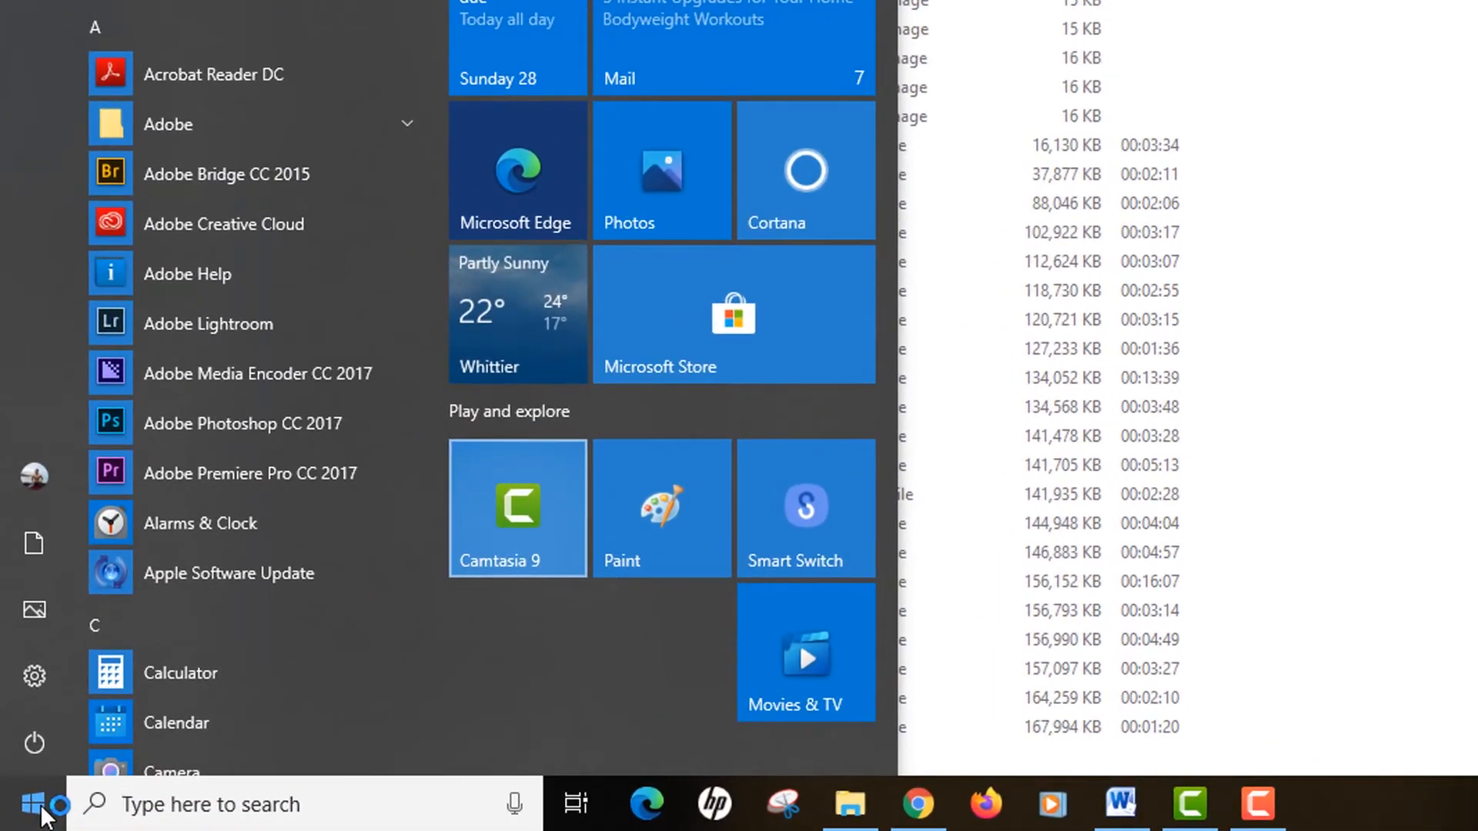
{"action": "type", "text": "photo"}
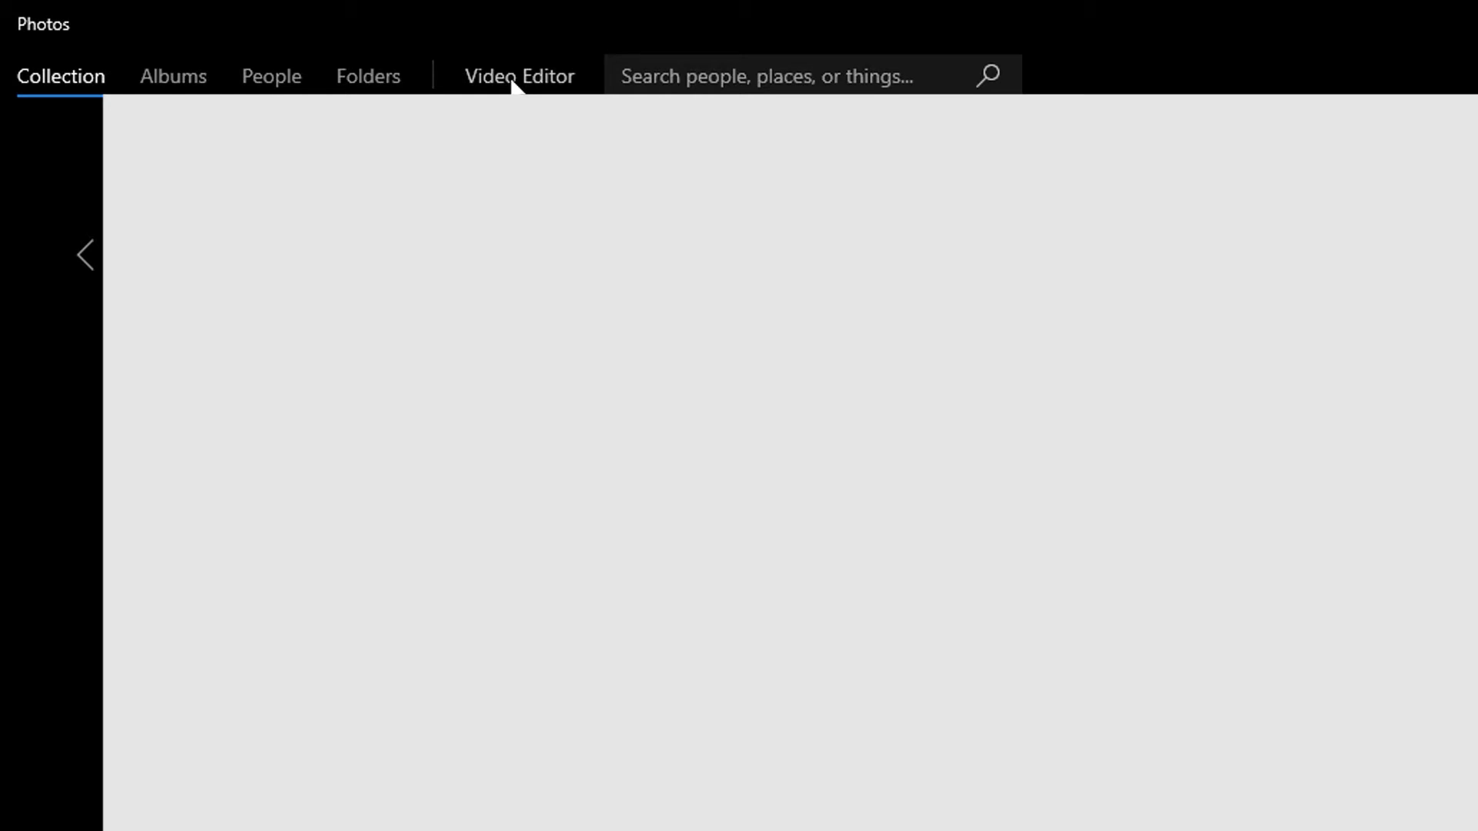
{"action": "left_click", "coordinate": [519, 76]}
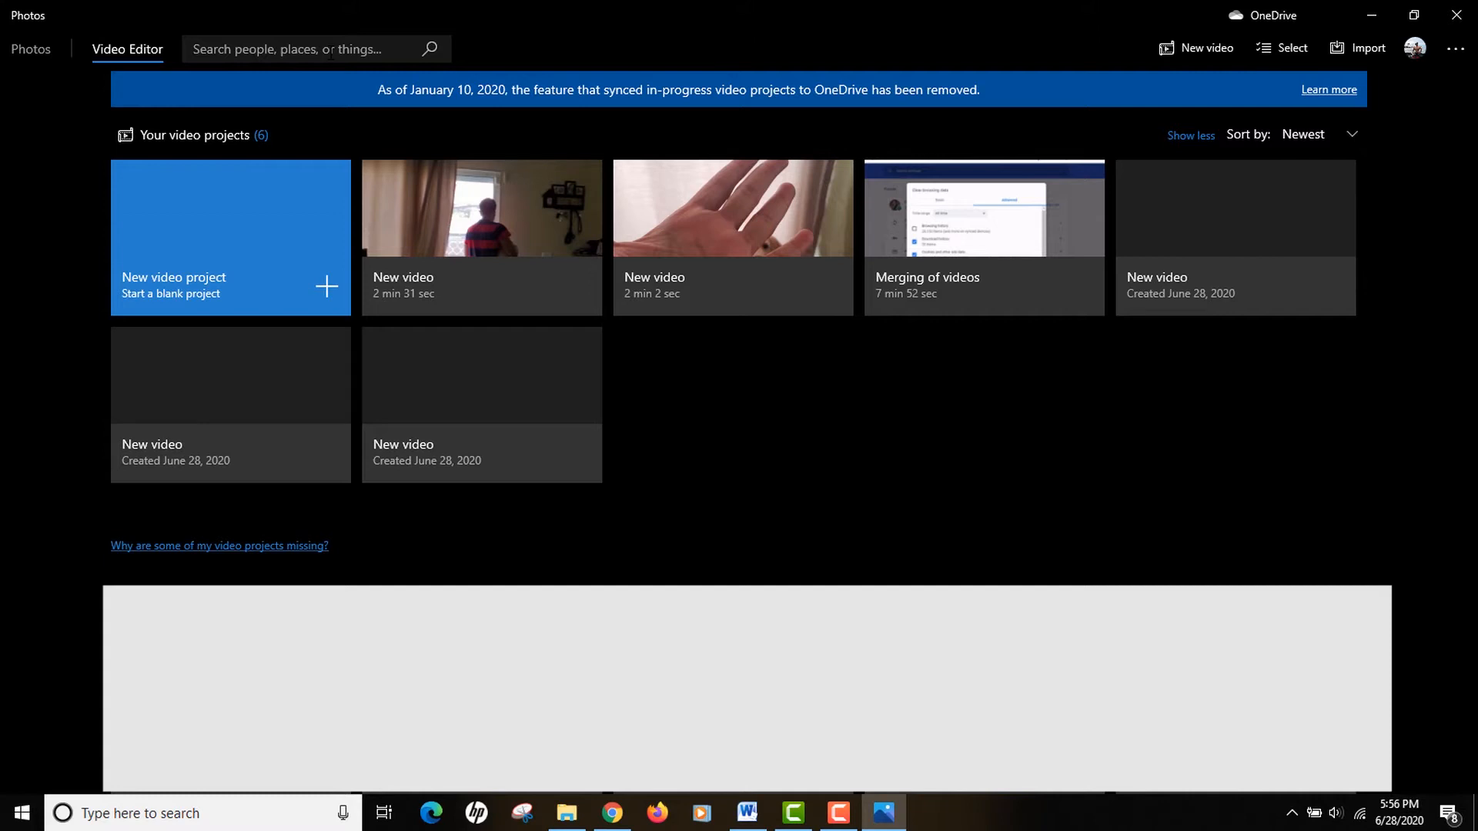
{"action": "mouse_move", "coordinate": [93, 293]}
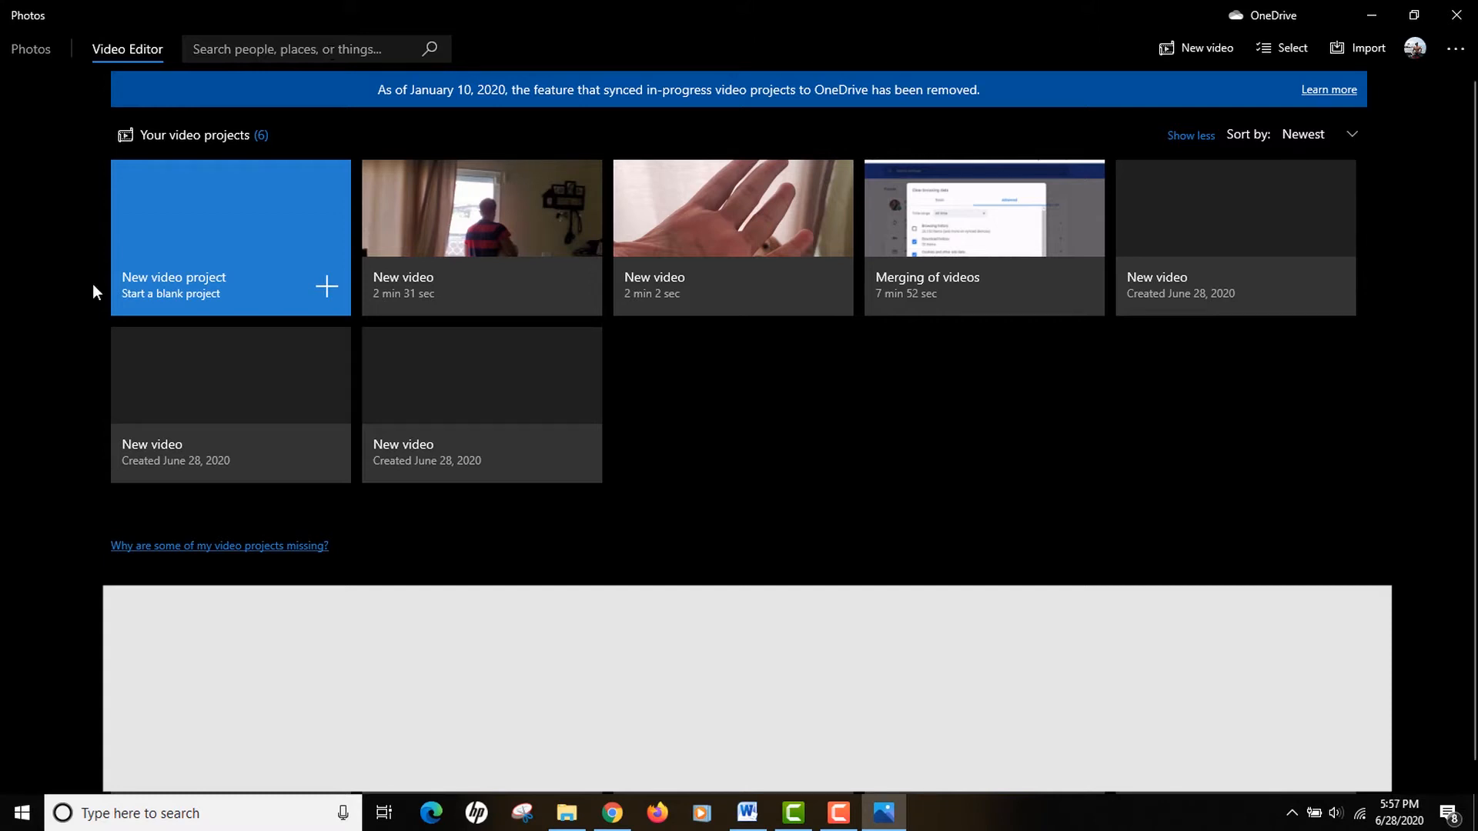
{"action": "mouse_move", "coordinate": [247, 284]}
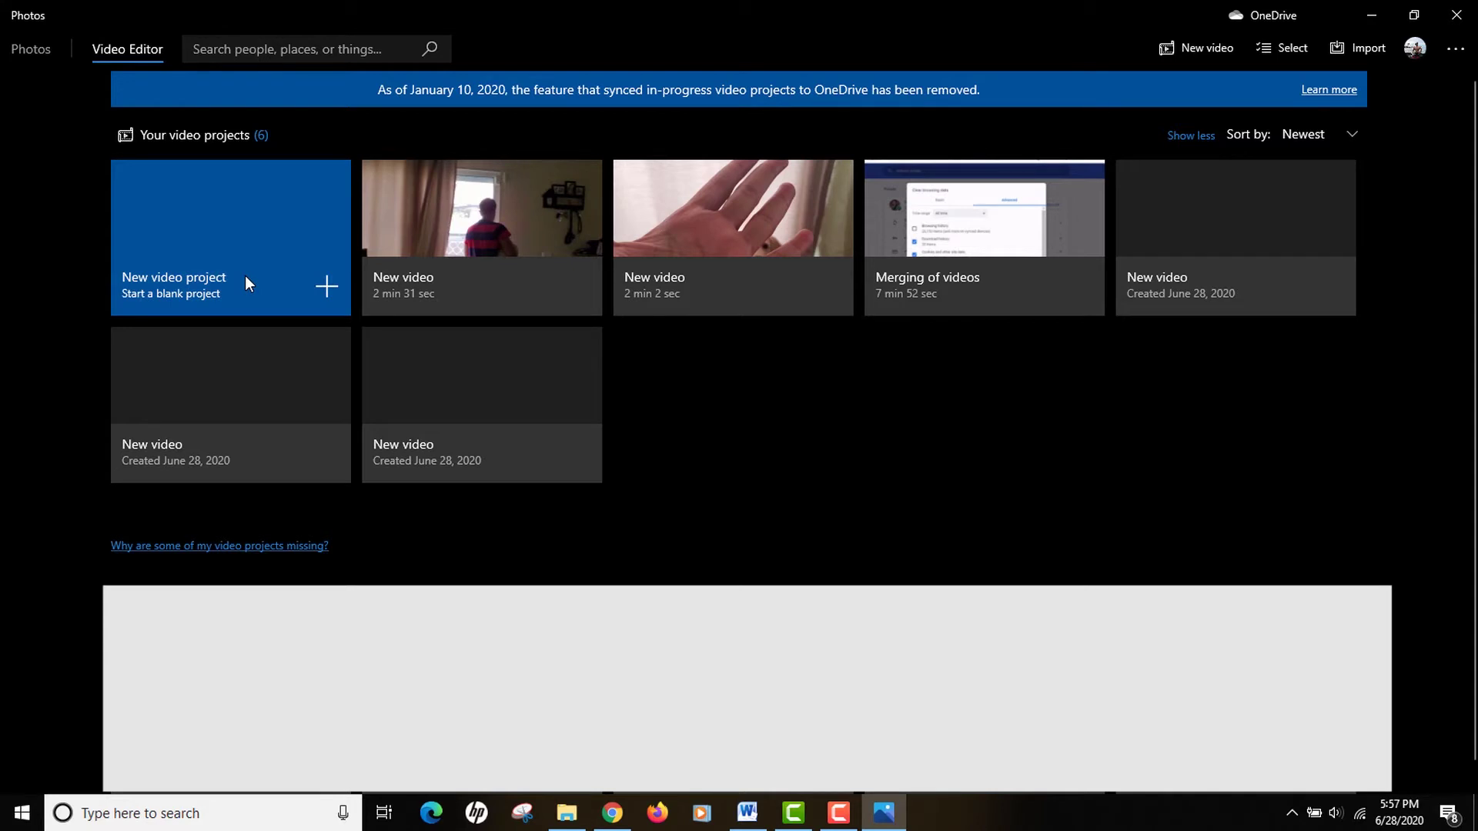
Create a new blank video project named 'Merging of the videos'
{"action": "left_click", "coordinate": [231, 236]}
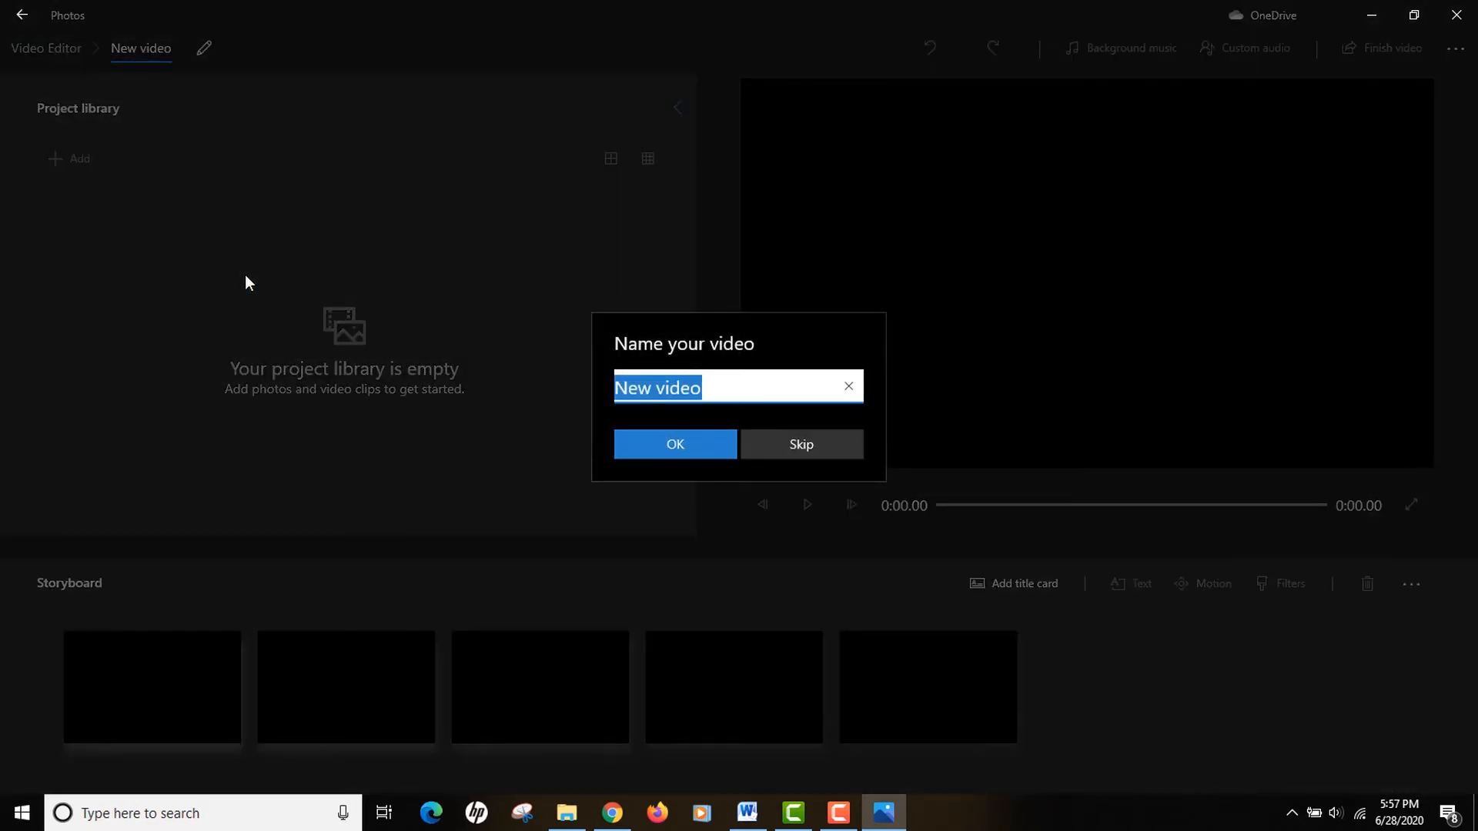
{"action": "type", "text": "Merging of the"}
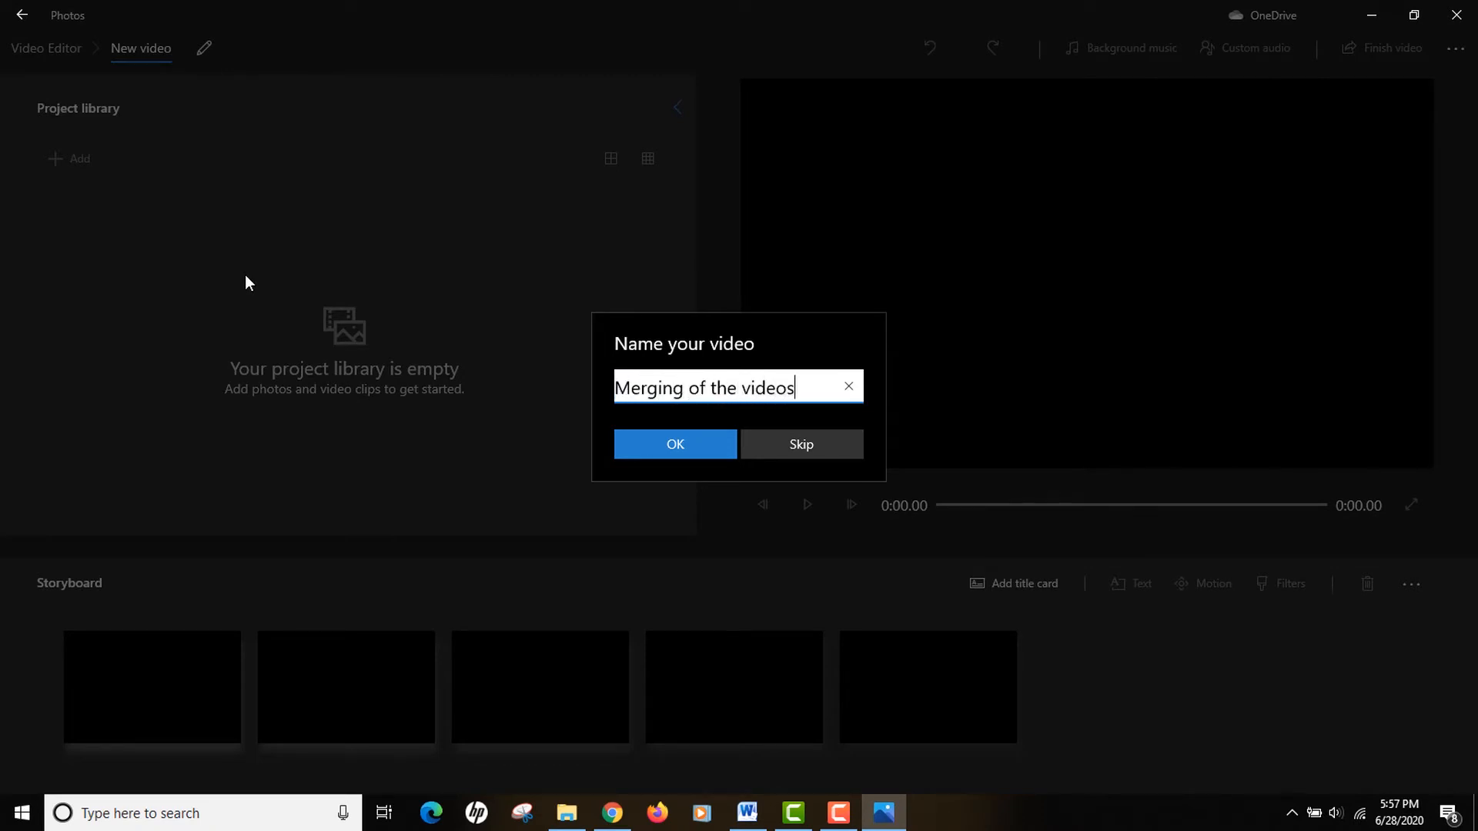
{"action": "mouse_move", "coordinate": [593, 452]}
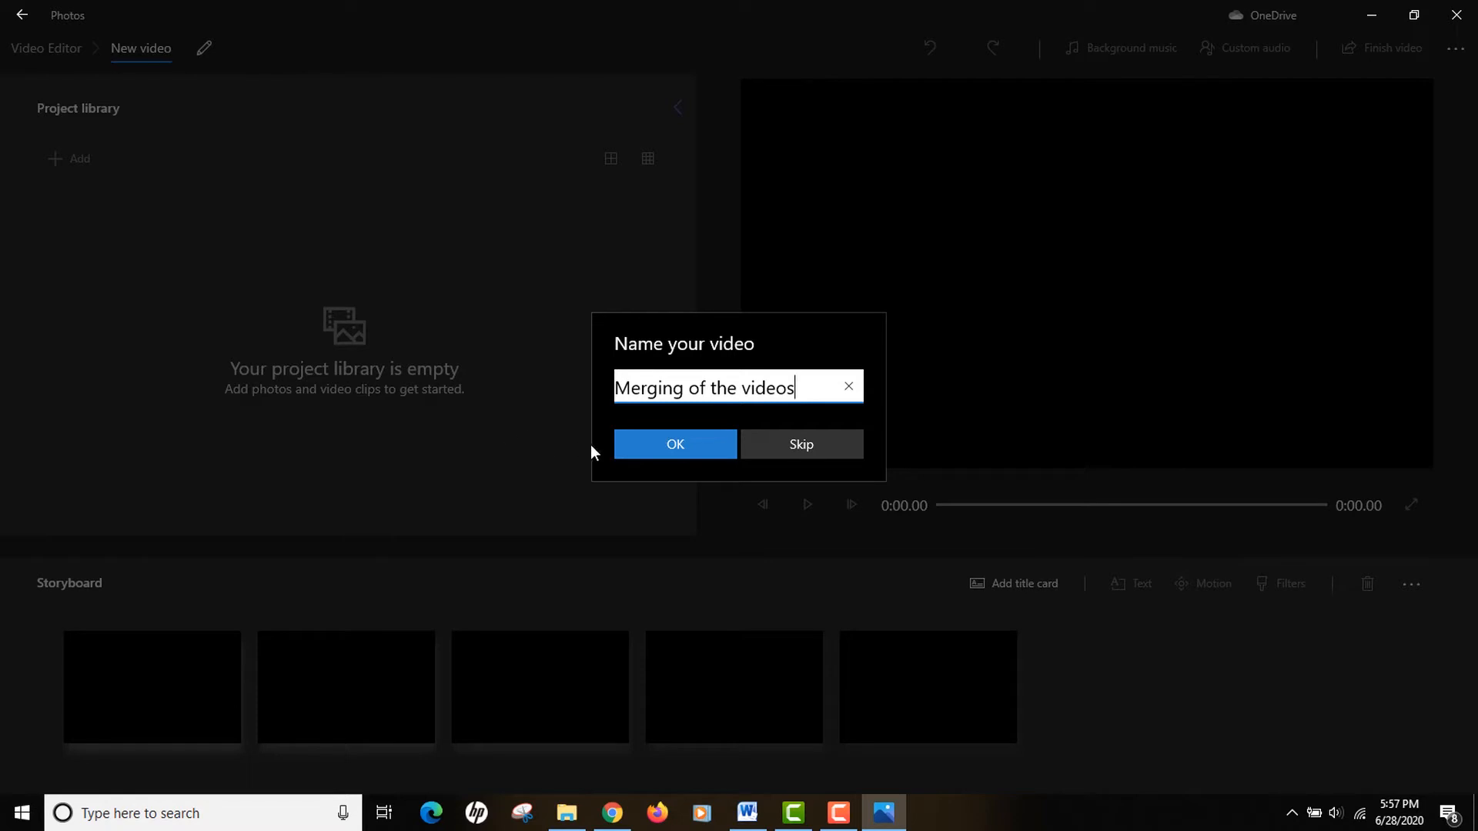
{"action": "left_click", "coordinate": [676, 444]}
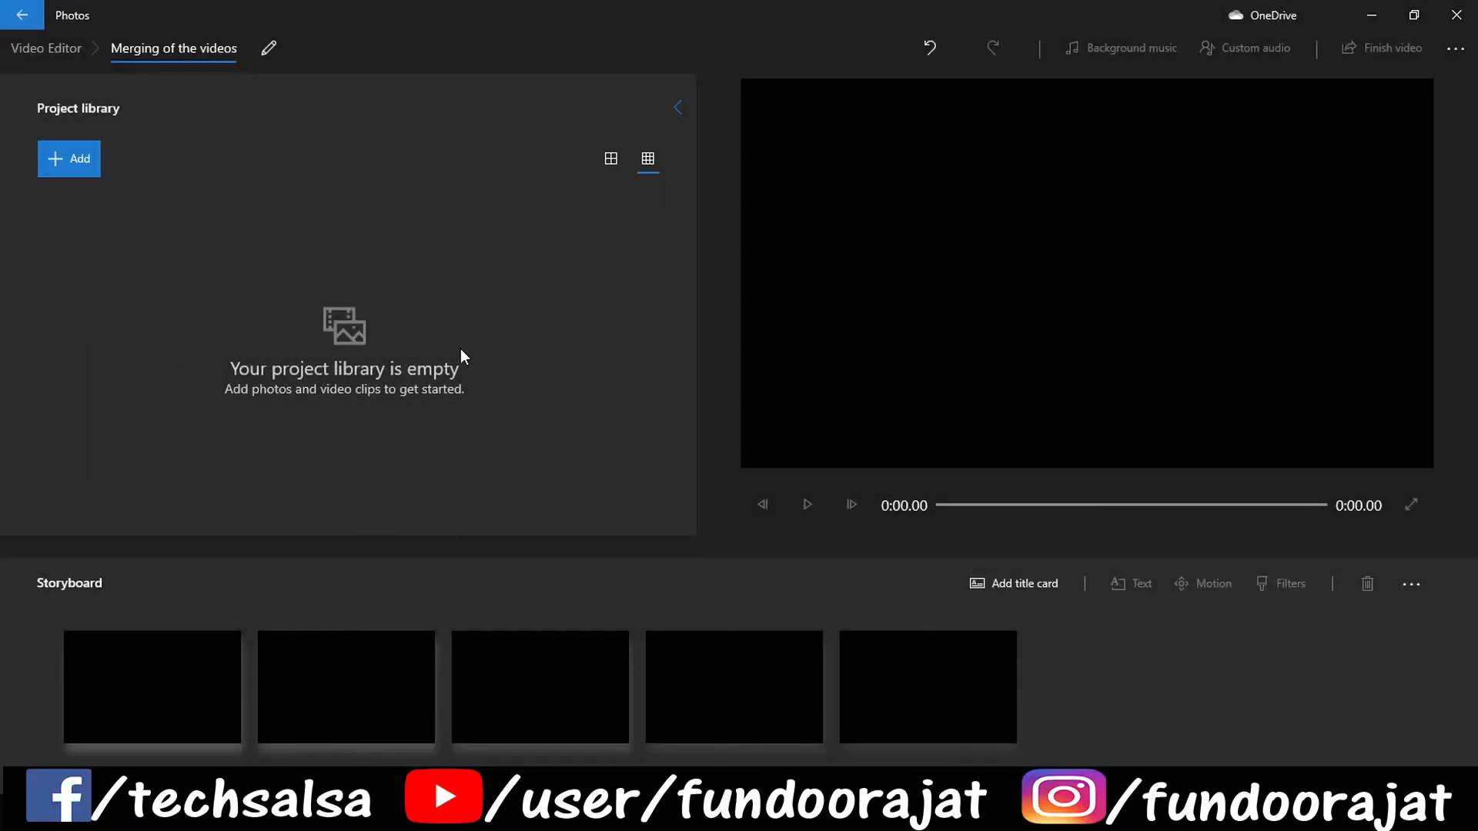
{"action": "mouse_move", "coordinate": [597, 659]}
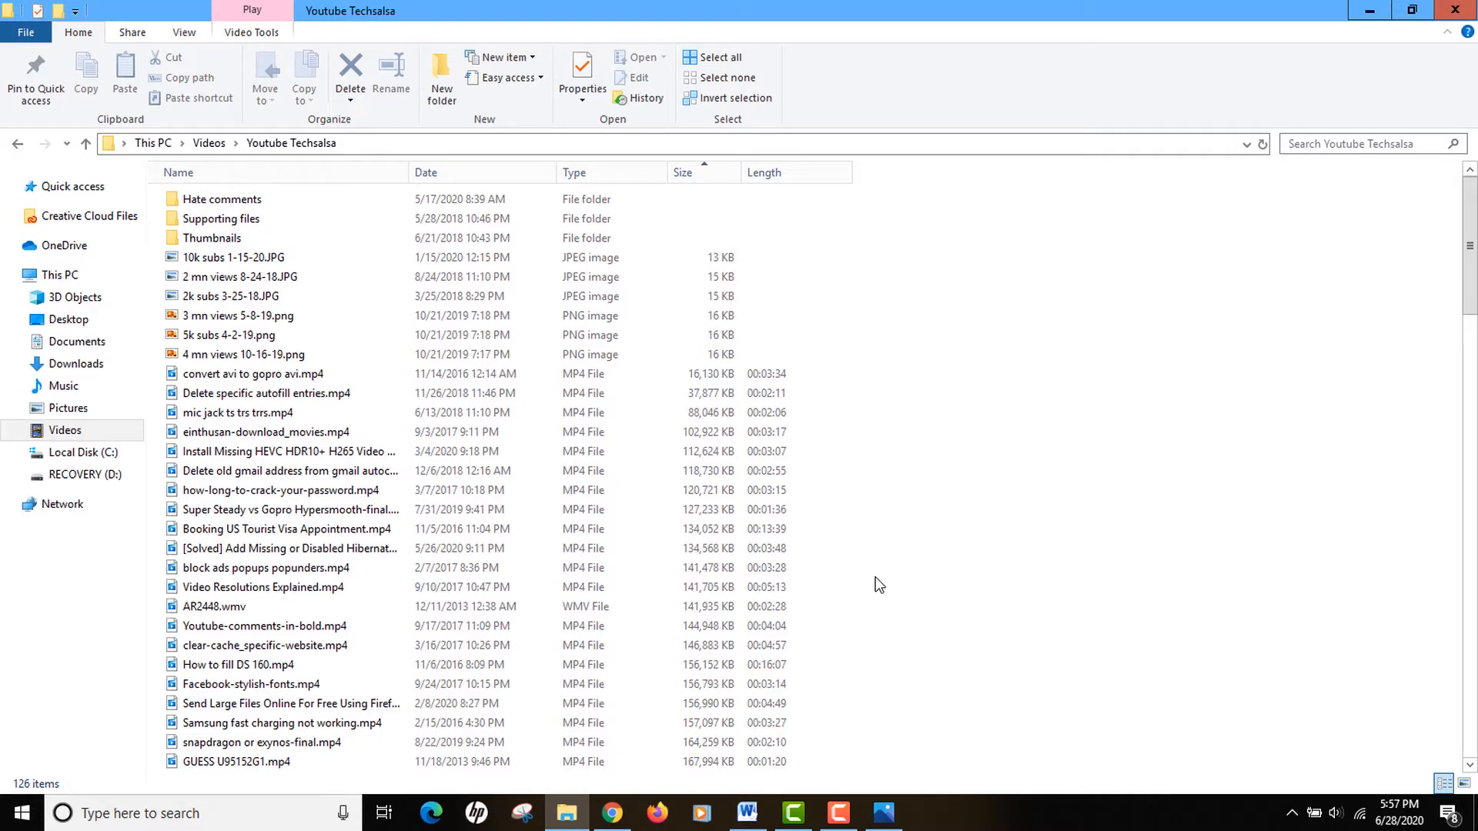
{"action": "mouse_move", "coordinate": [414, 415]}
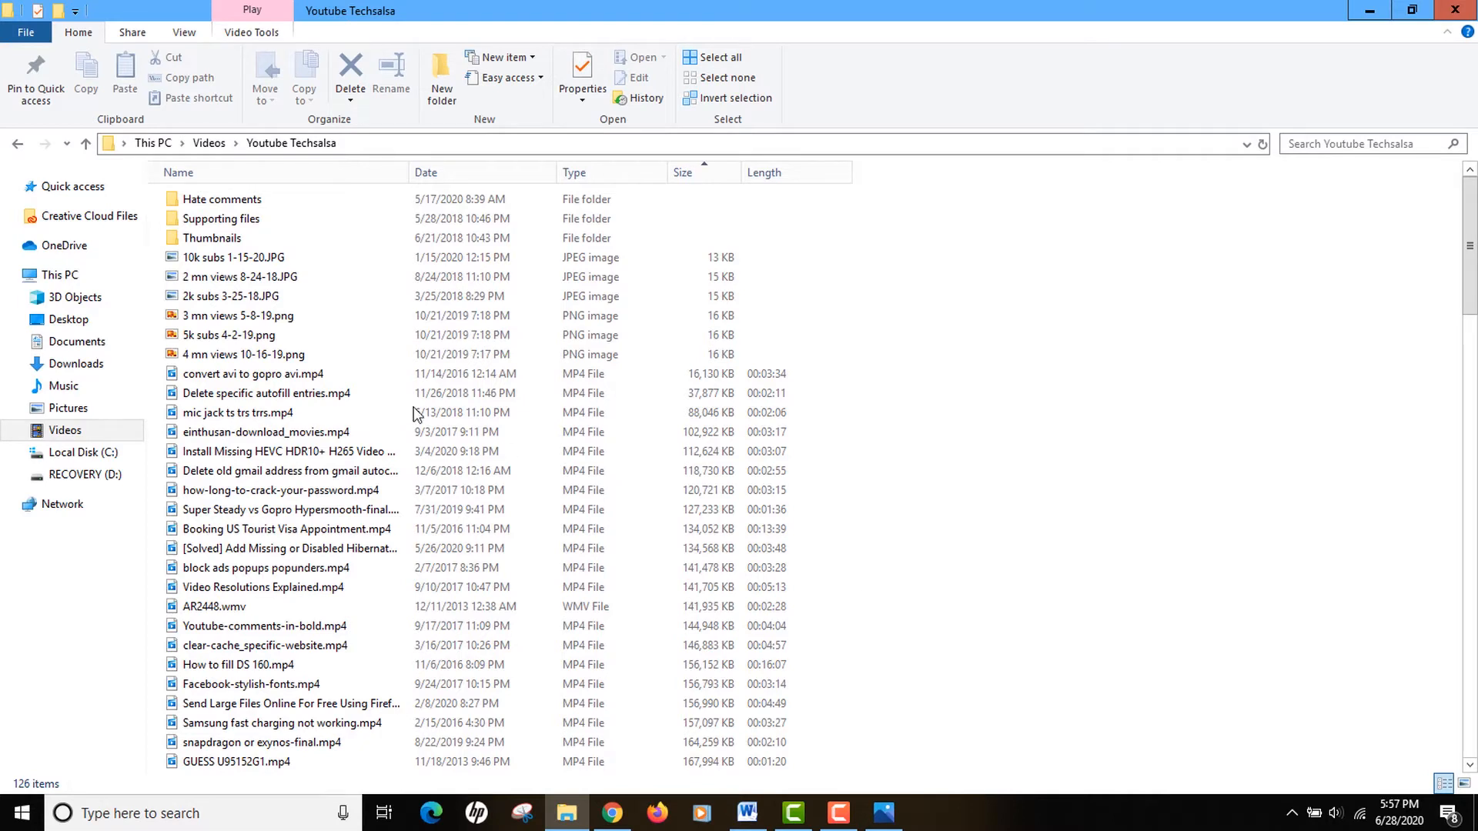
Drag three MP4 clips from the Youtube Techsalsa folder into the project library
{"action": "left_click", "coordinate": [240, 374]}
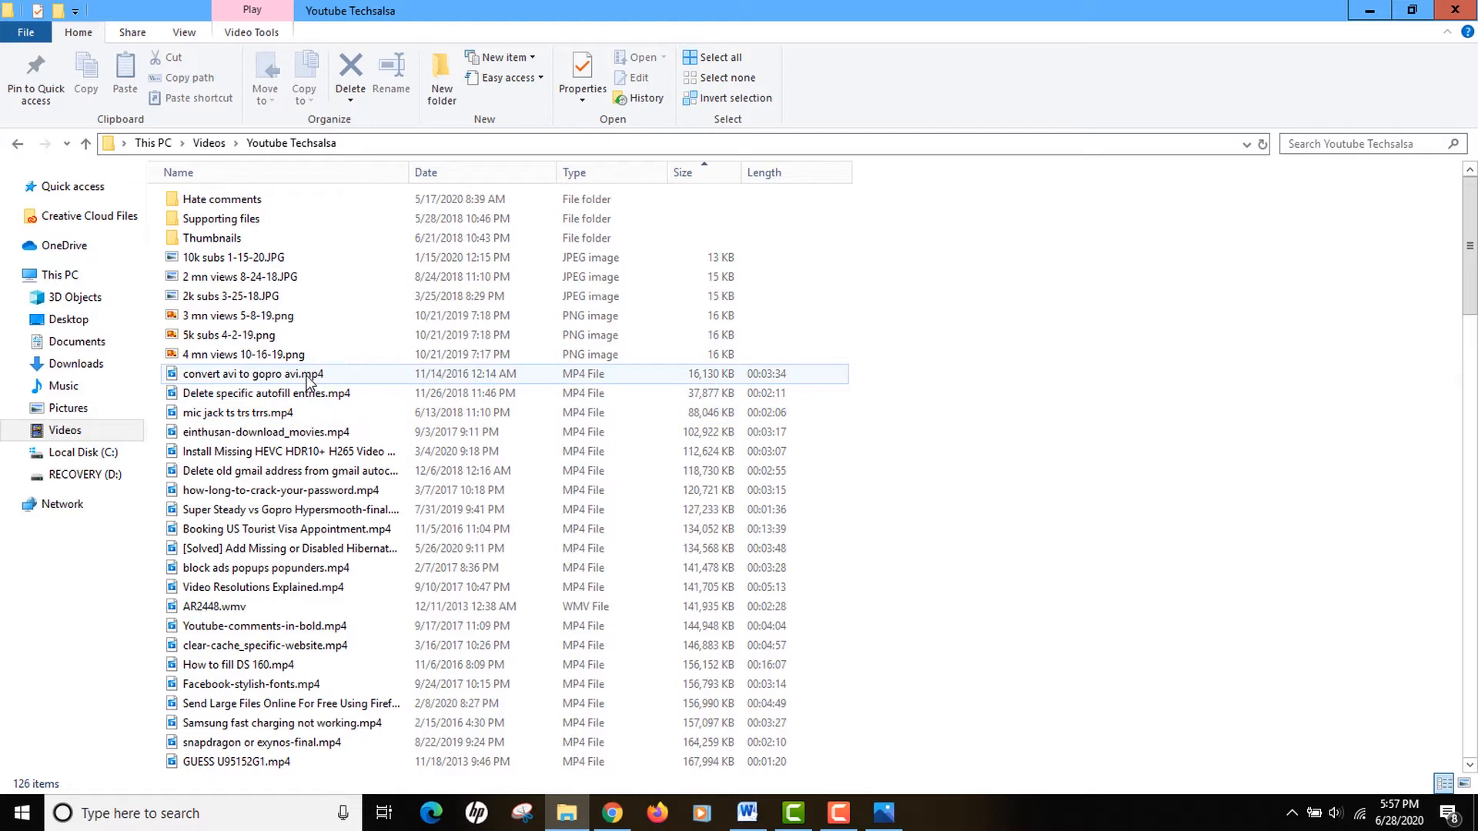
{"action": "left_click", "coordinate": [237, 413]}
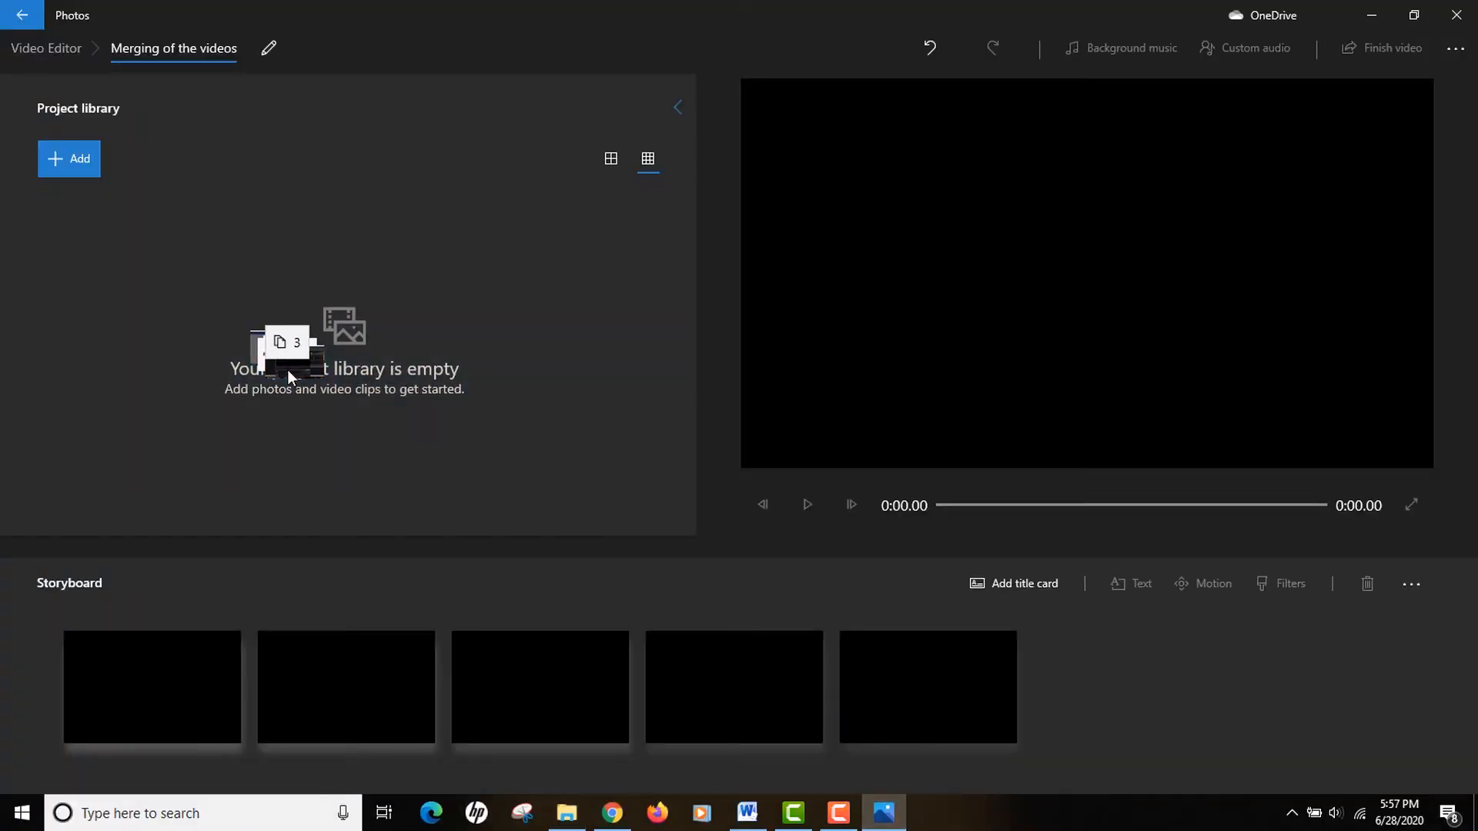
{"action": "left_click", "coordinate": [69, 159]}
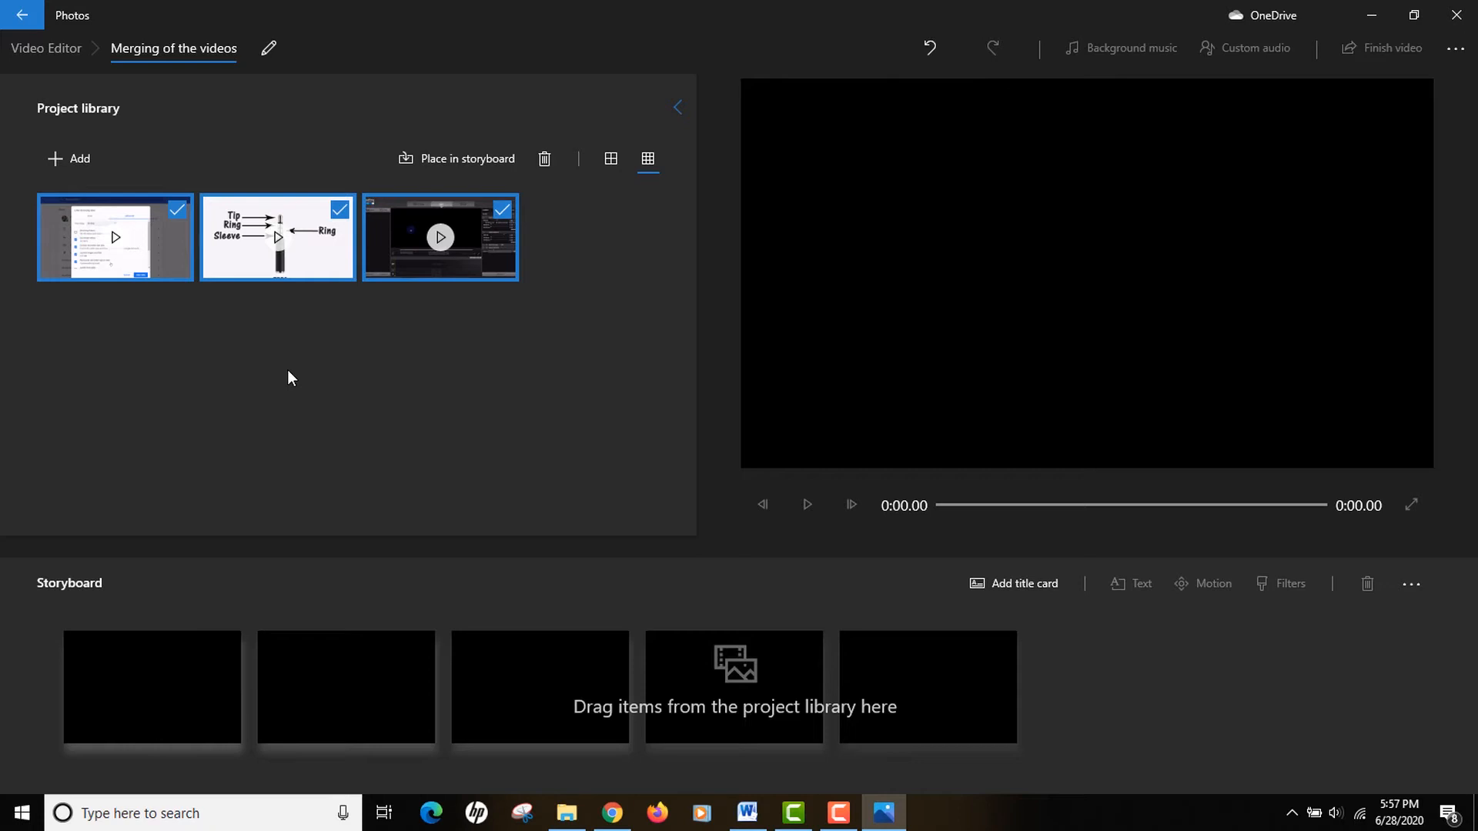
{"action": "mouse_move", "coordinate": [169, 267]}
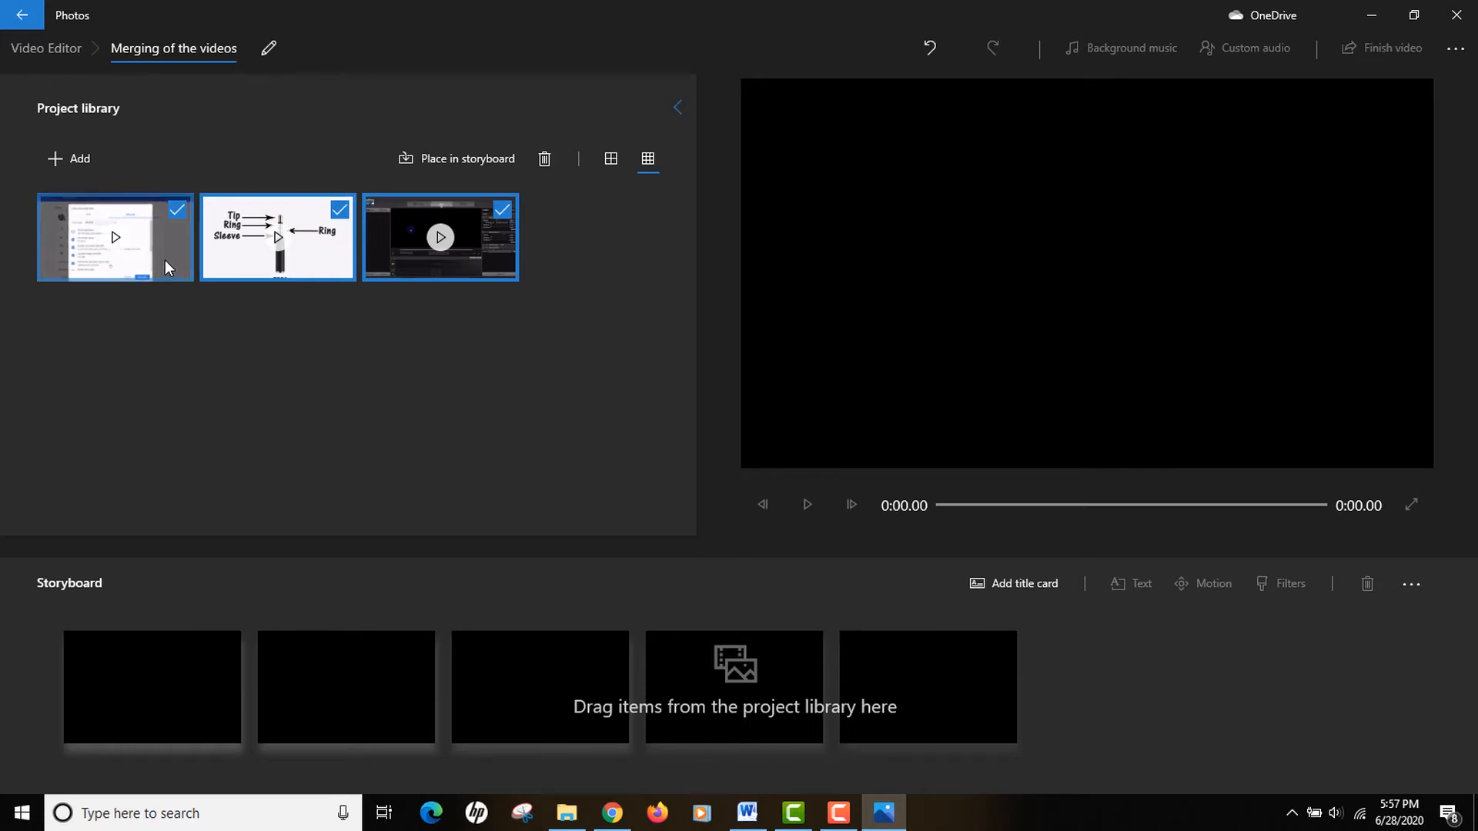
Place the three clips on the storyboard and move the 2:06 clip to play first
{"action": "left_click_drag", "start_coordinate": [115, 236], "coordinate": [185, 672]}
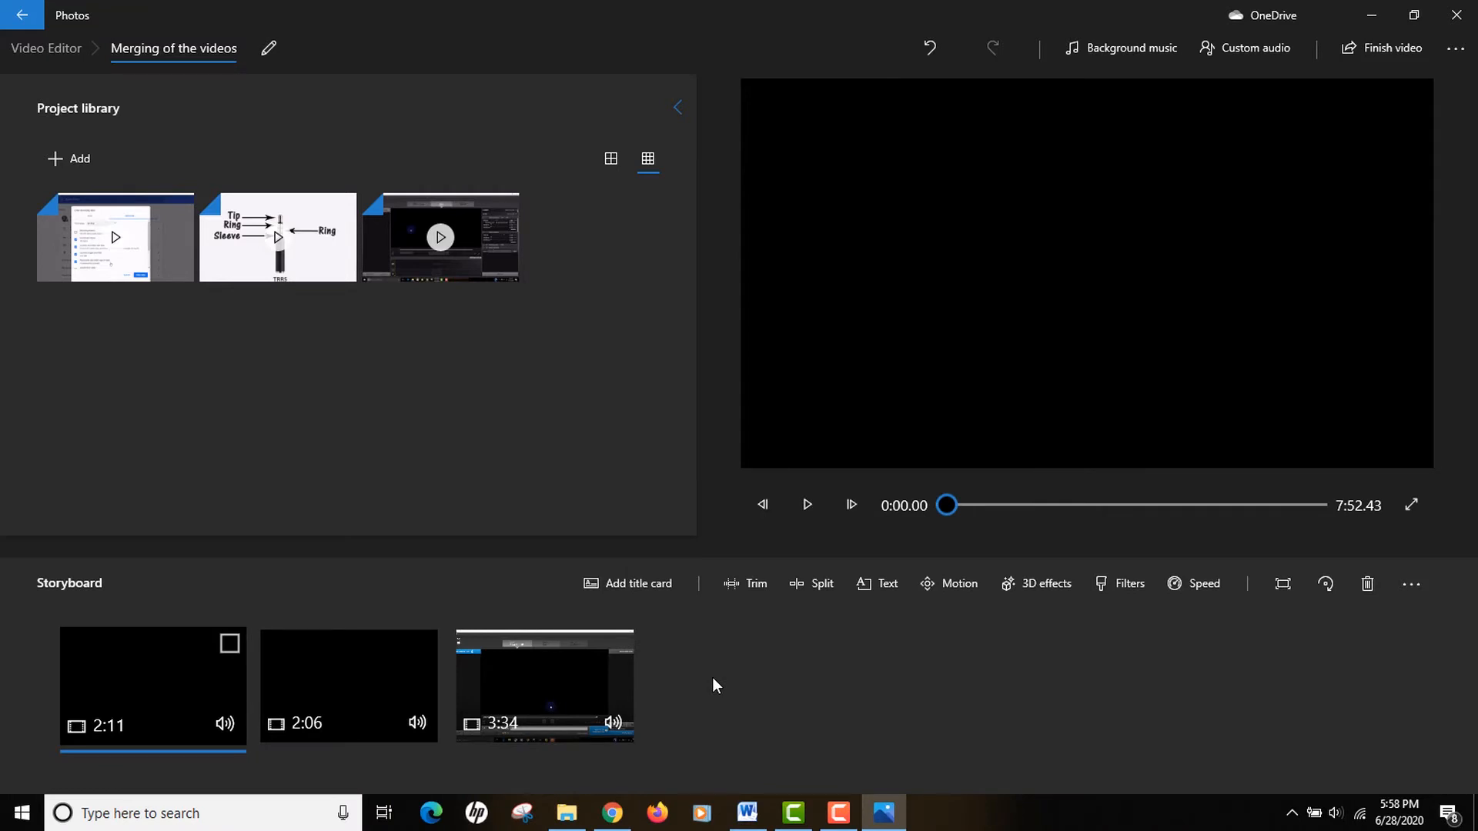
{"action": "mouse_move", "coordinate": [727, 727]}
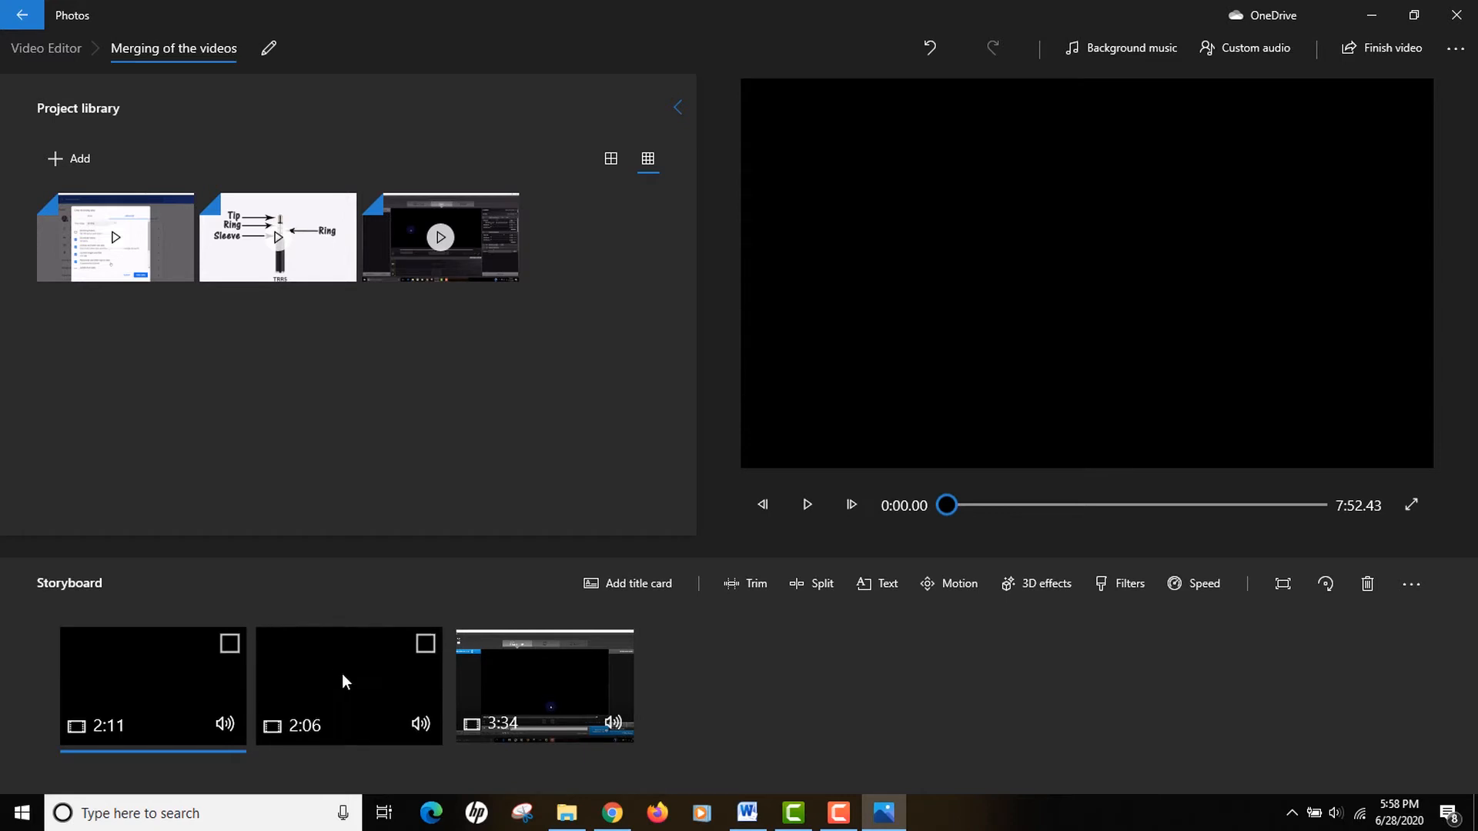
{"action": "left_click_drag", "start_coordinate": [347, 685], "coordinate": [310, 685]}
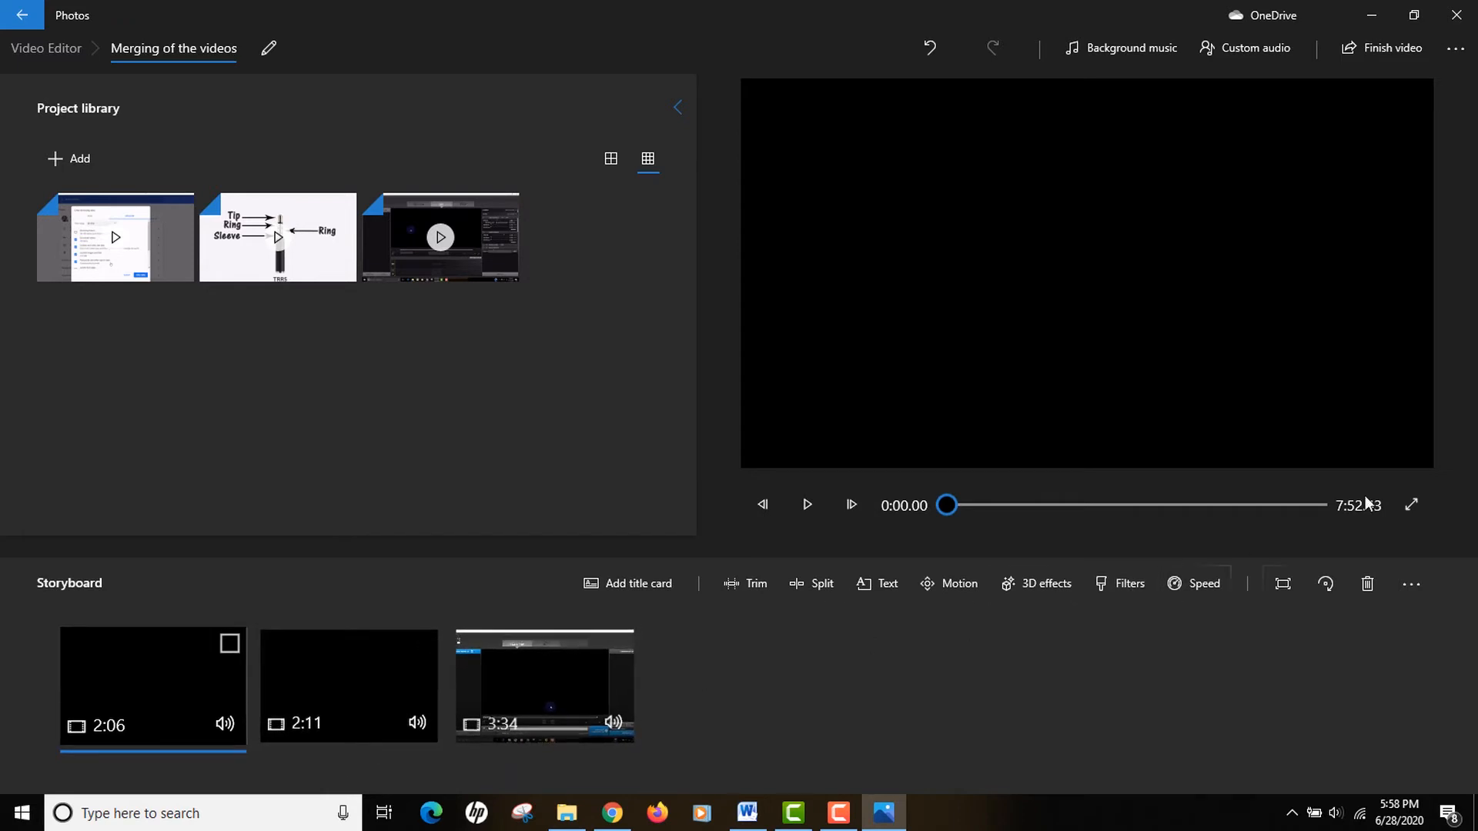
{"action": "mouse_move", "coordinate": [1333, 532]}
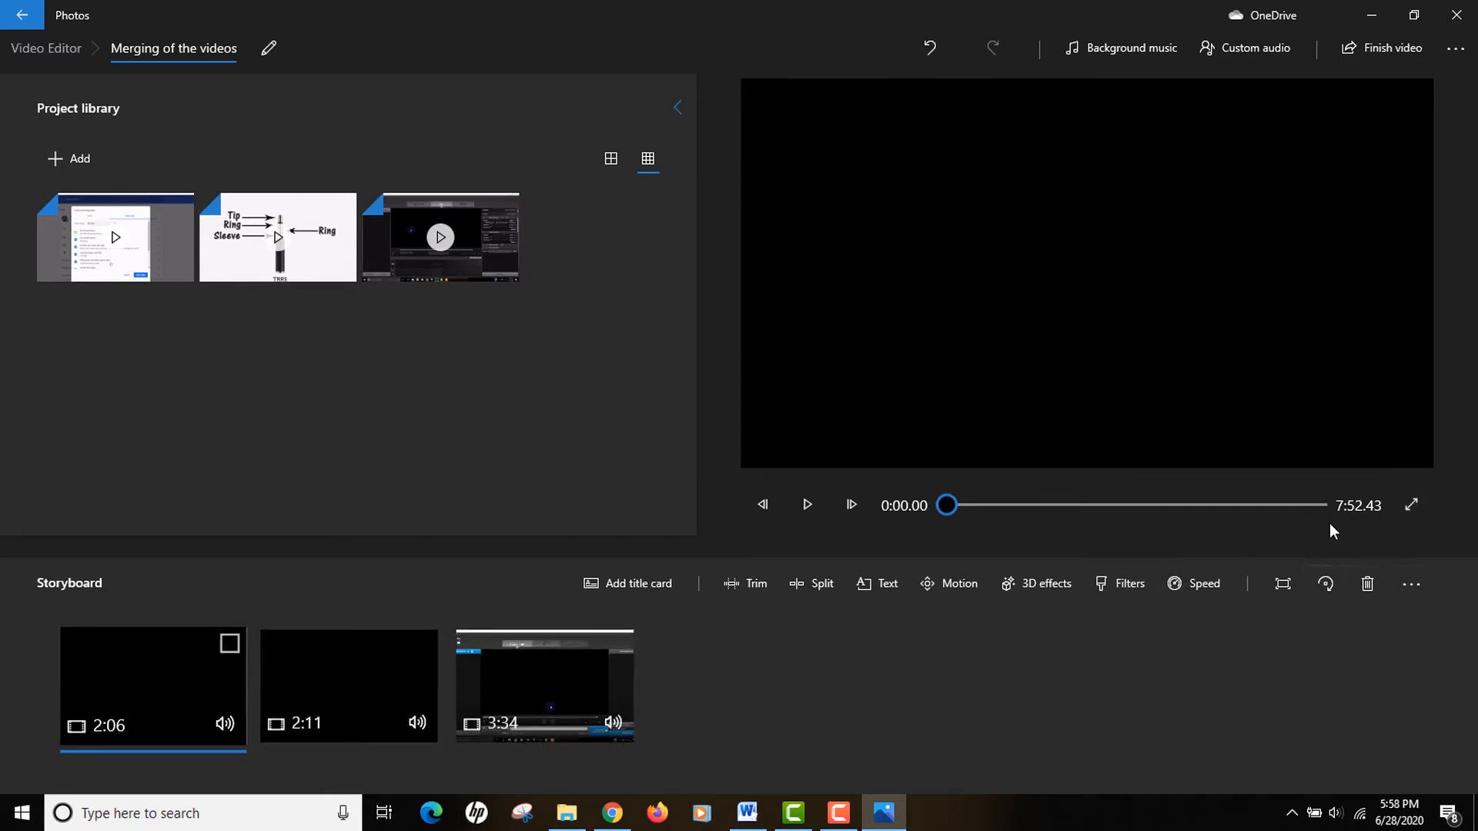
{"action": "mouse_move", "coordinate": [1390, 459]}
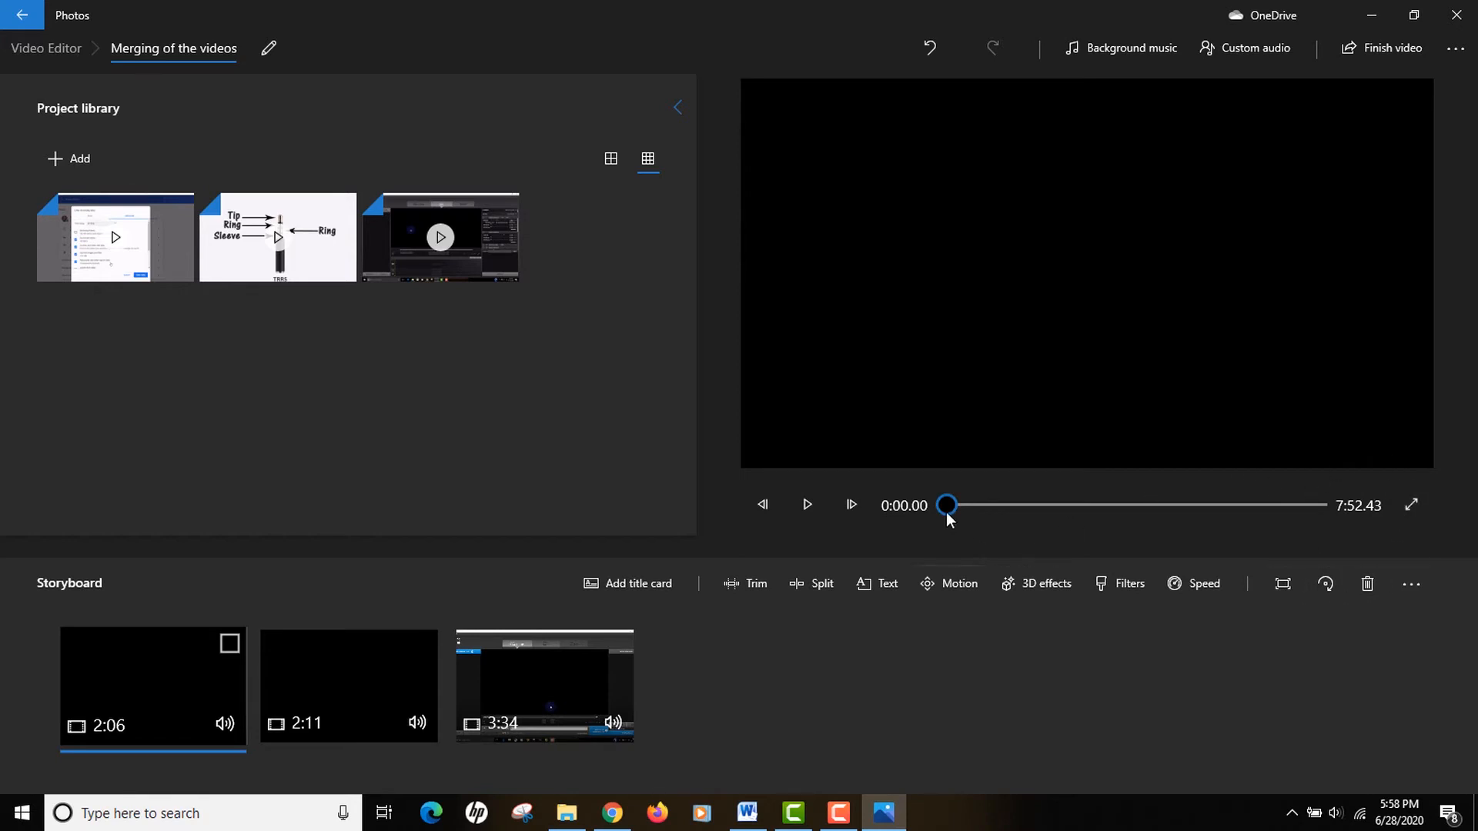
{"action": "left_click_drag", "start_coordinate": [946, 505], "coordinate": [999, 505]}
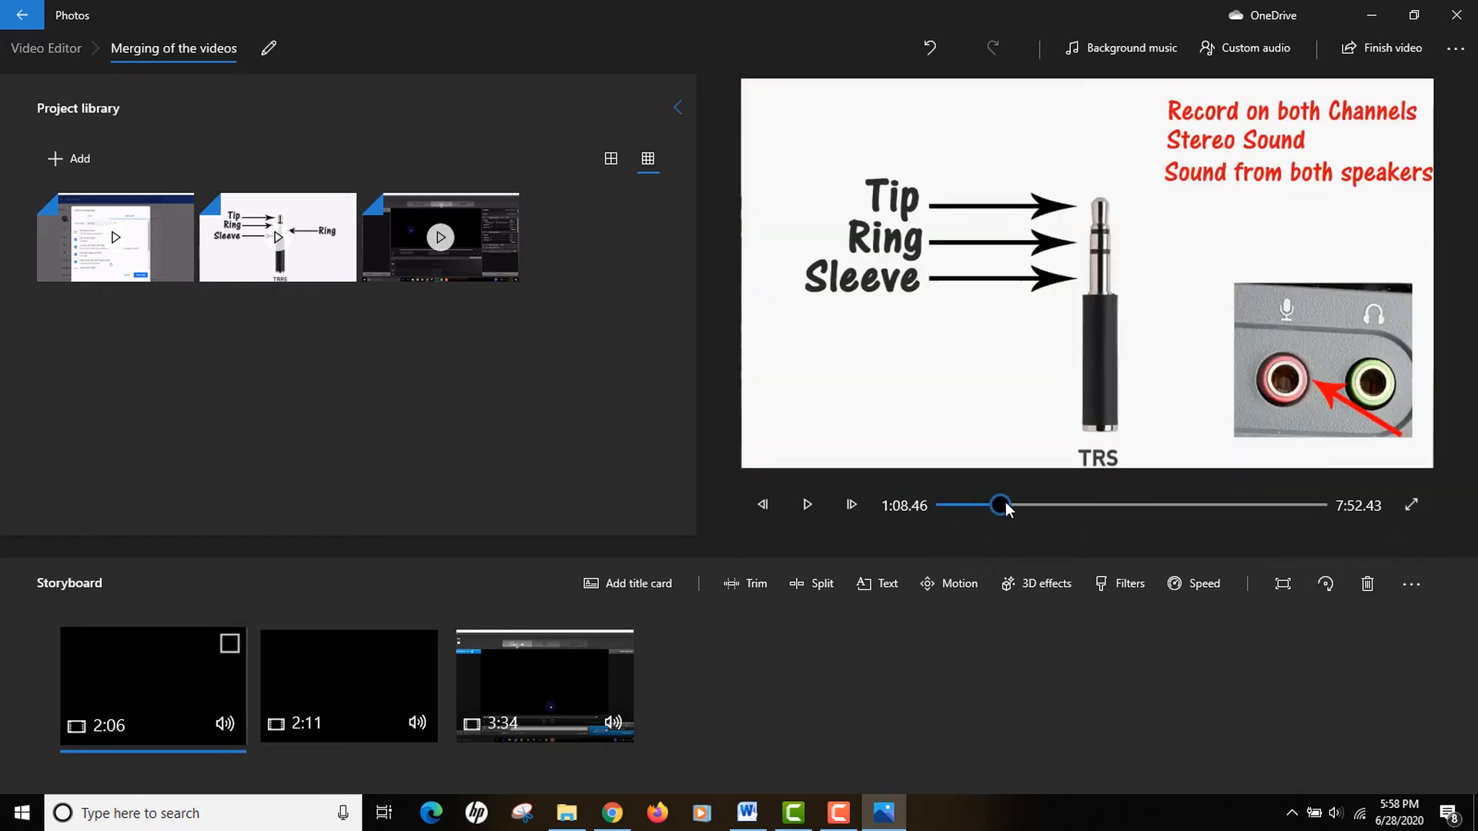
{"action": "left_click_drag", "start_coordinate": [1001, 505], "coordinate": [1139, 505]}
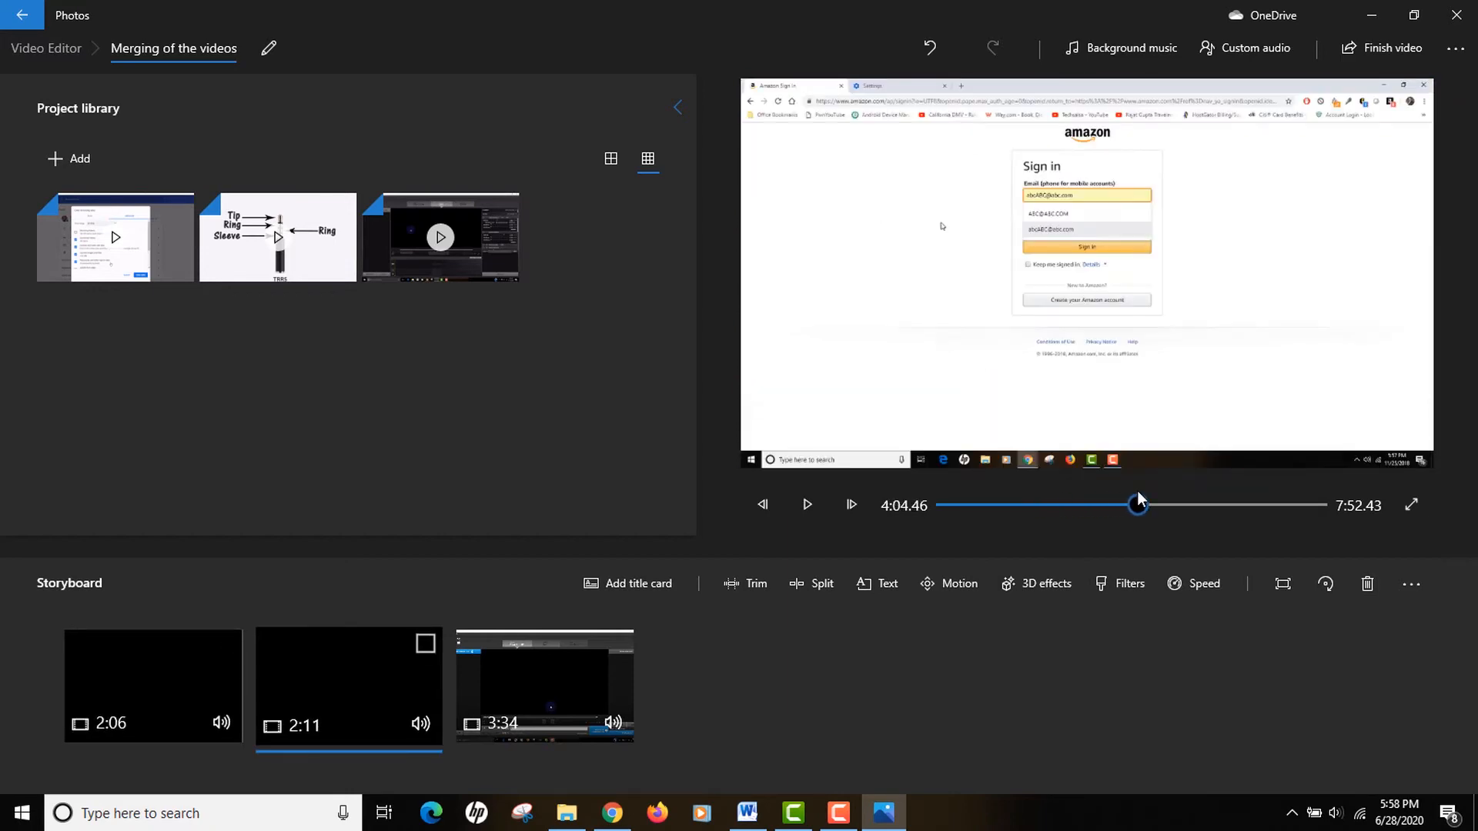
{"action": "left_click_drag", "start_coordinate": [1137, 504], "coordinate": [1237, 504]}
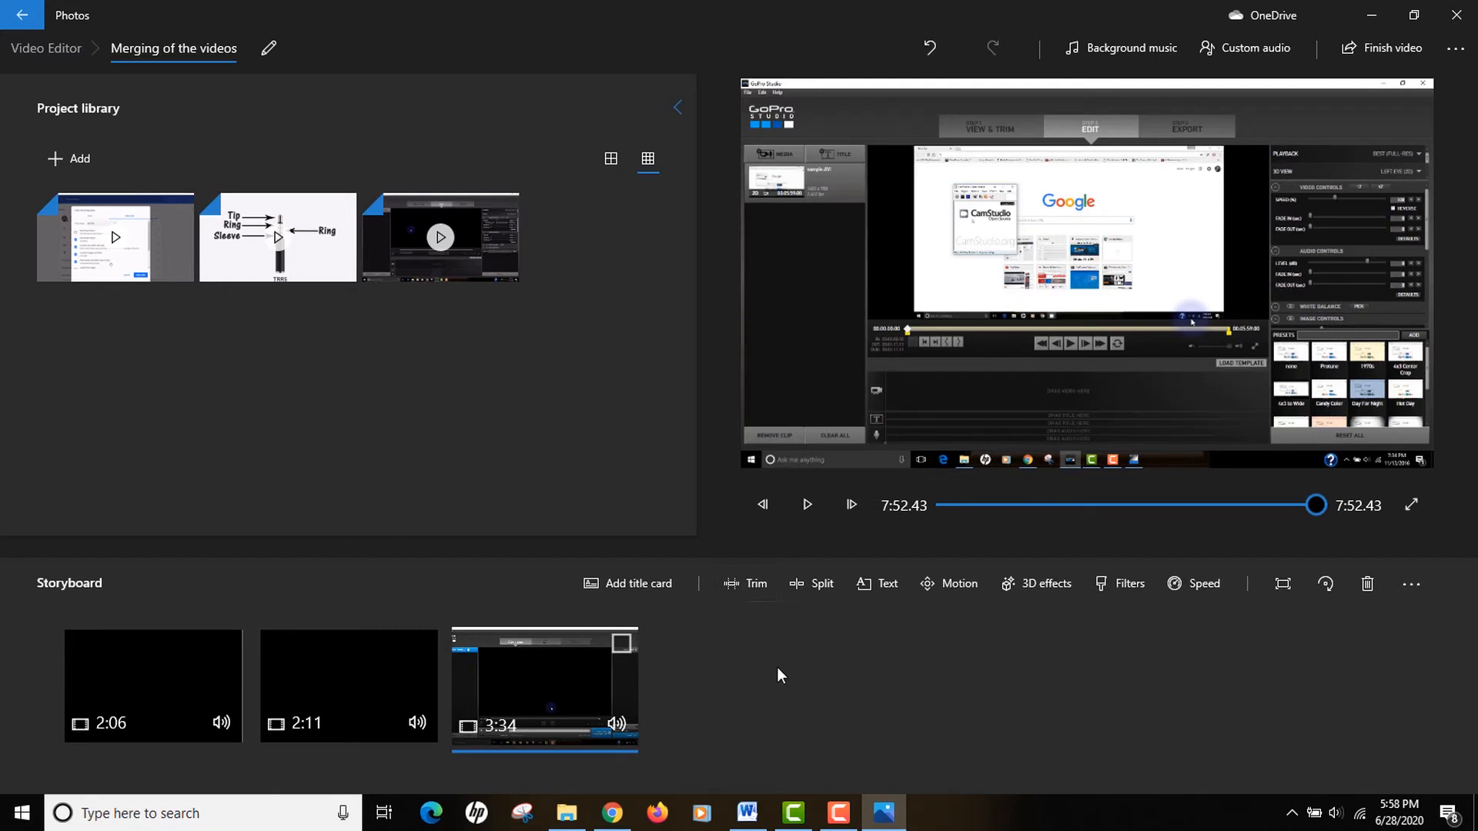
{"action": "mouse_move", "coordinate": [755, 591]}
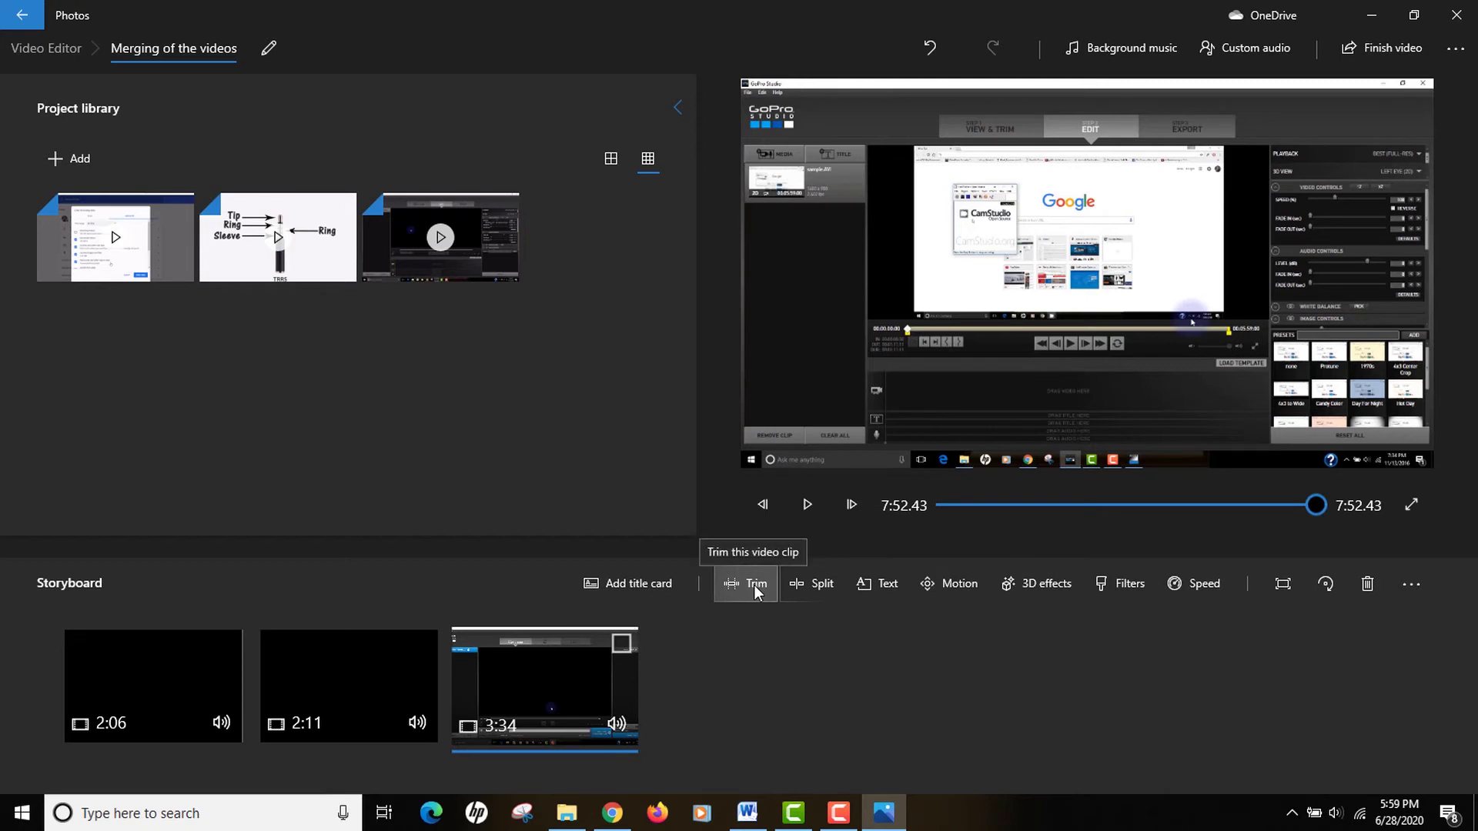
{"action": "mouse_move", "coordinate": [867, 598]}
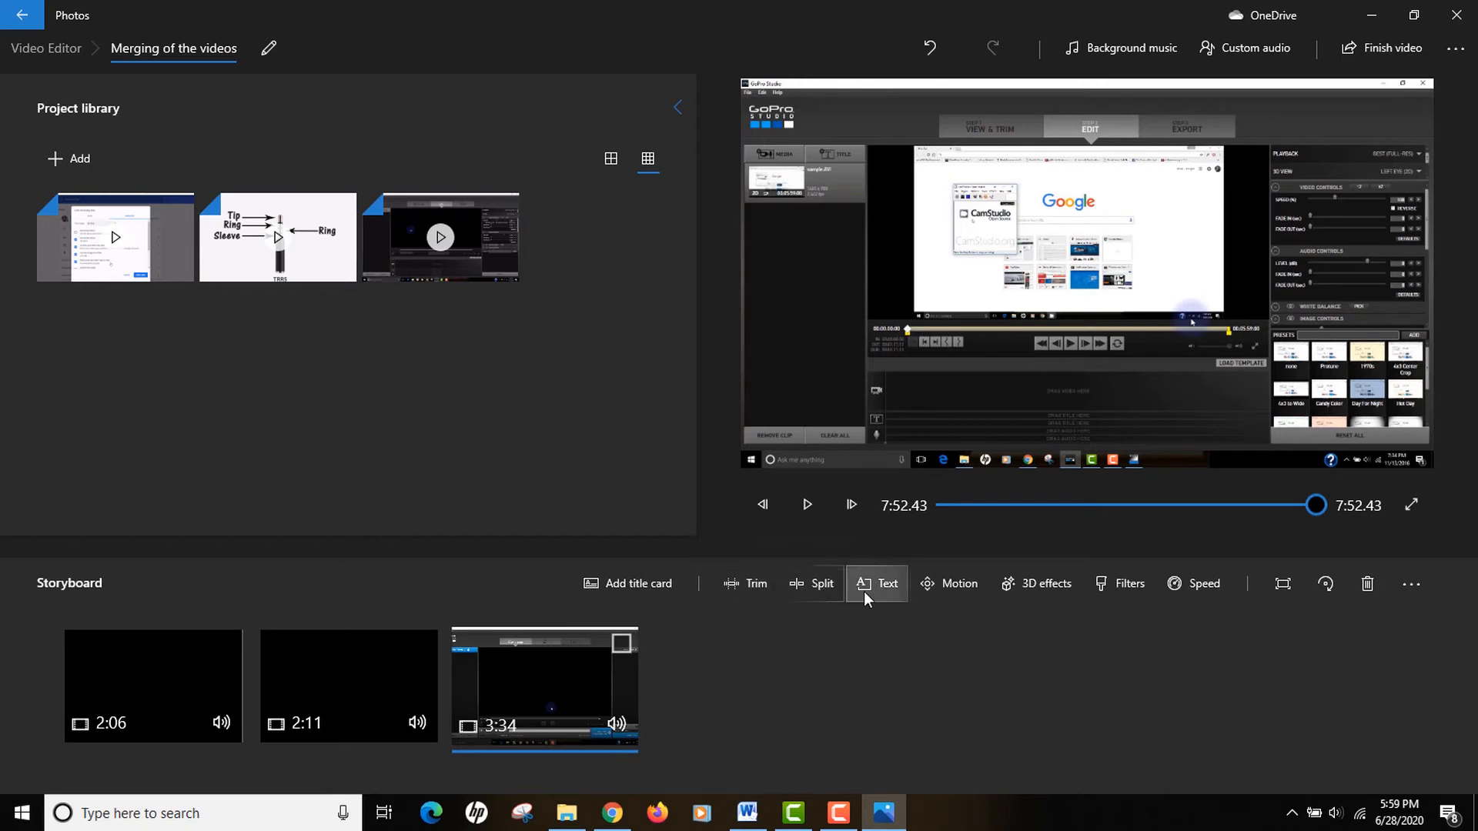
{"action": "mouse_move", "coordinate": [949, 601]}
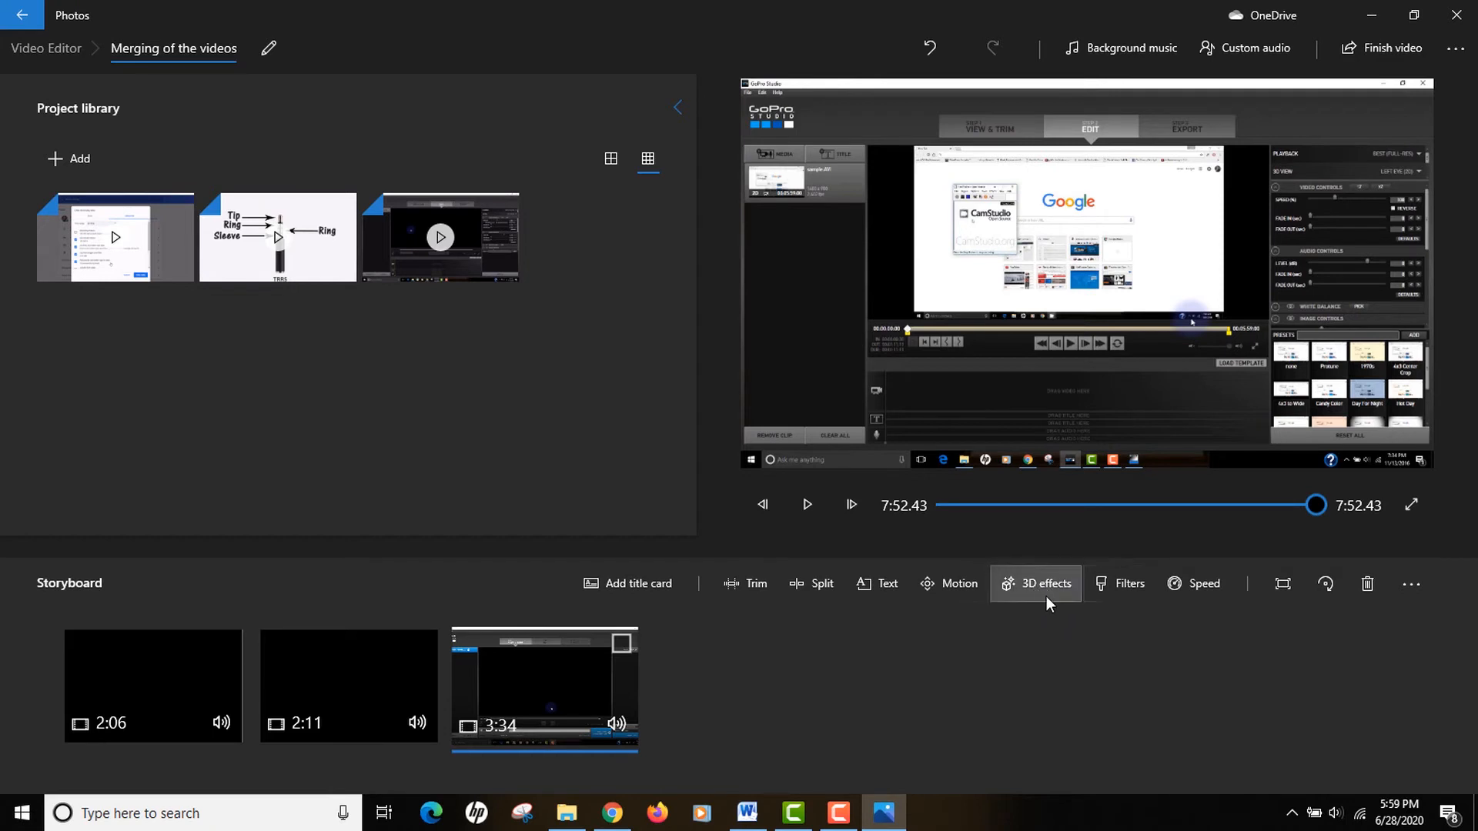
{"action": "mouse_move", "coordinate": [1202, 591]}
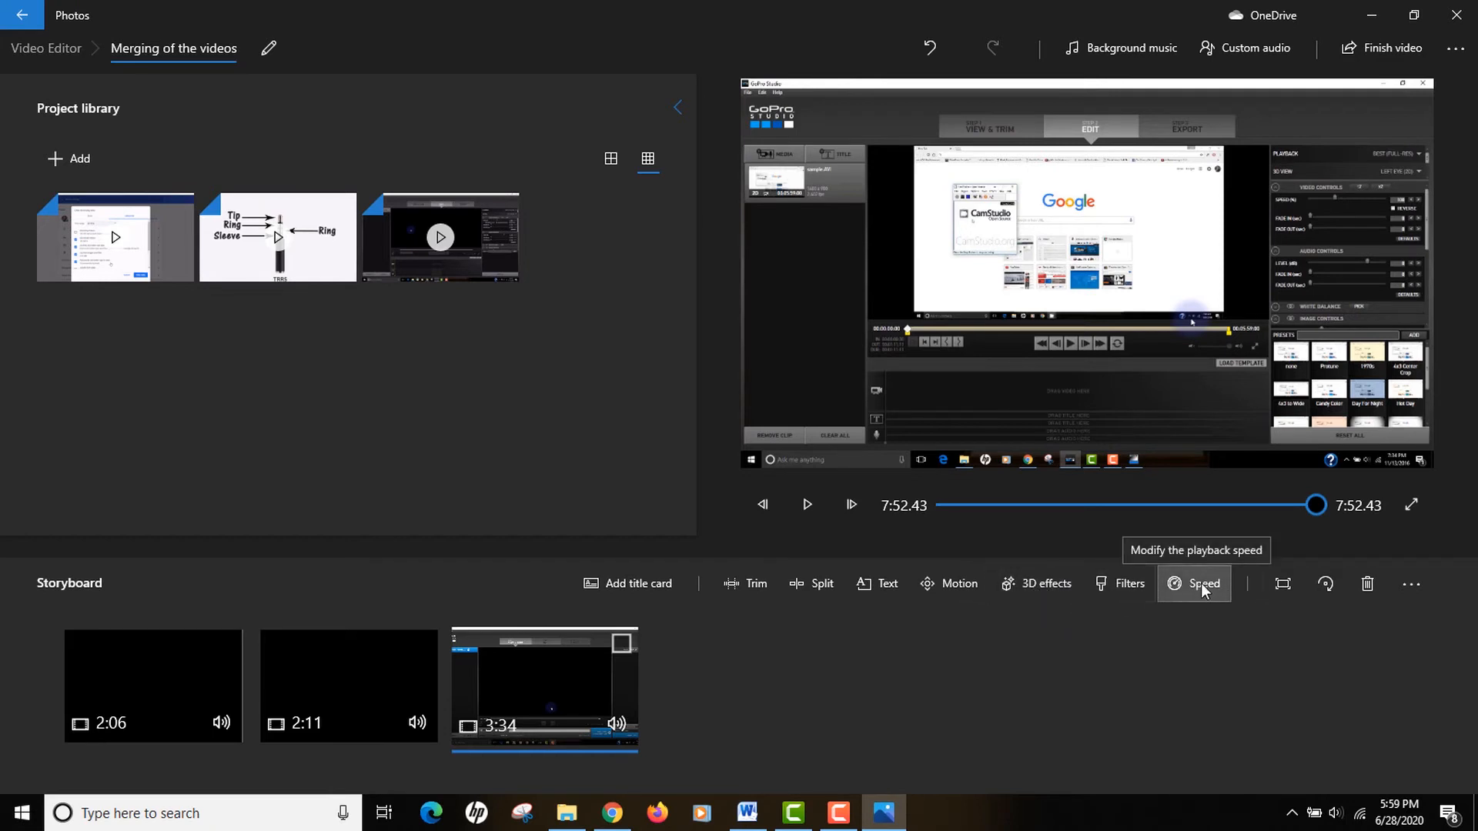
{"action": "mouse_move", "coordinate": [767, 624]}
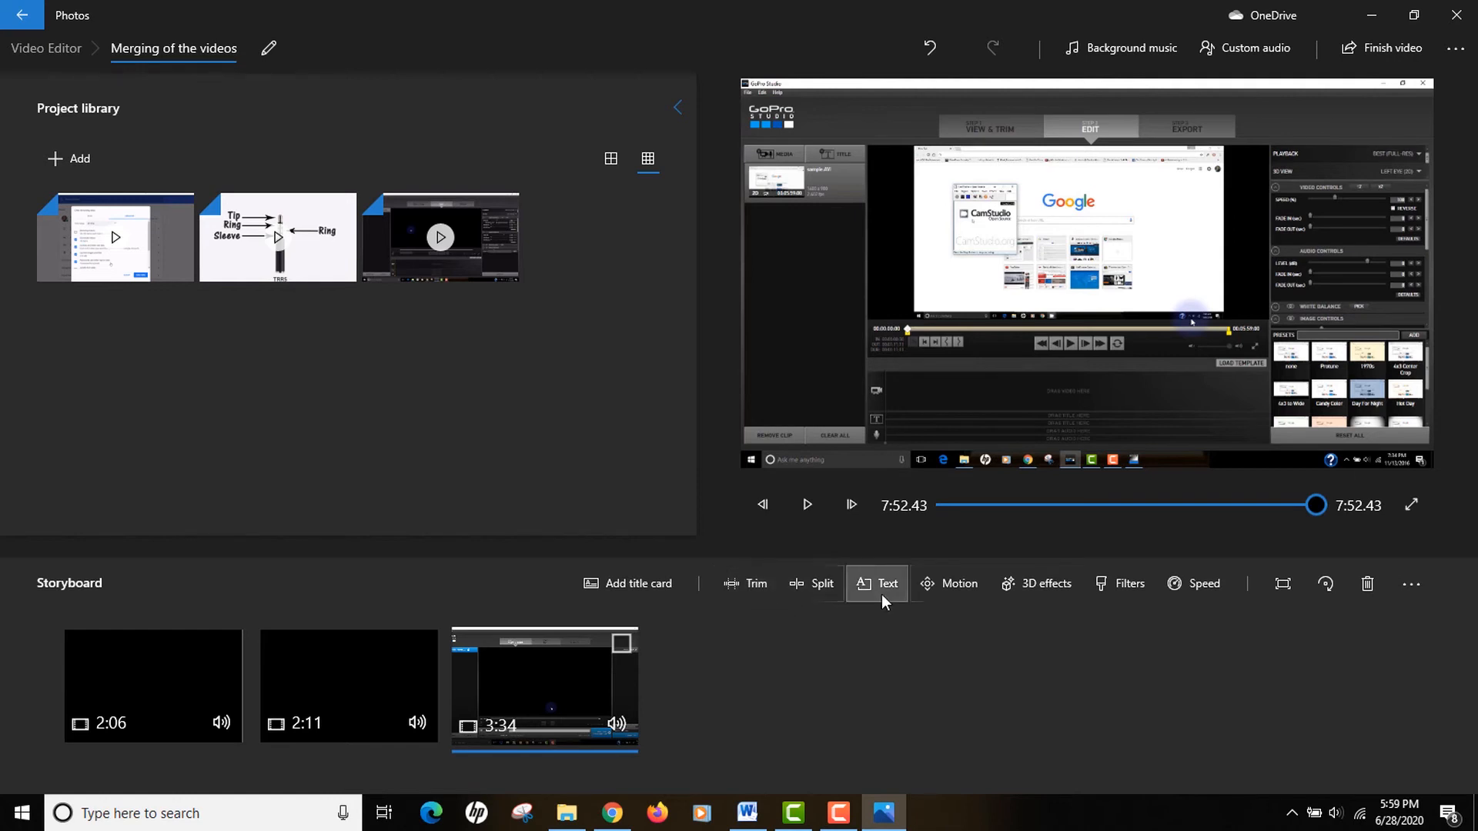
{"action": "mouse_move", "coordinate": [763, 700]}
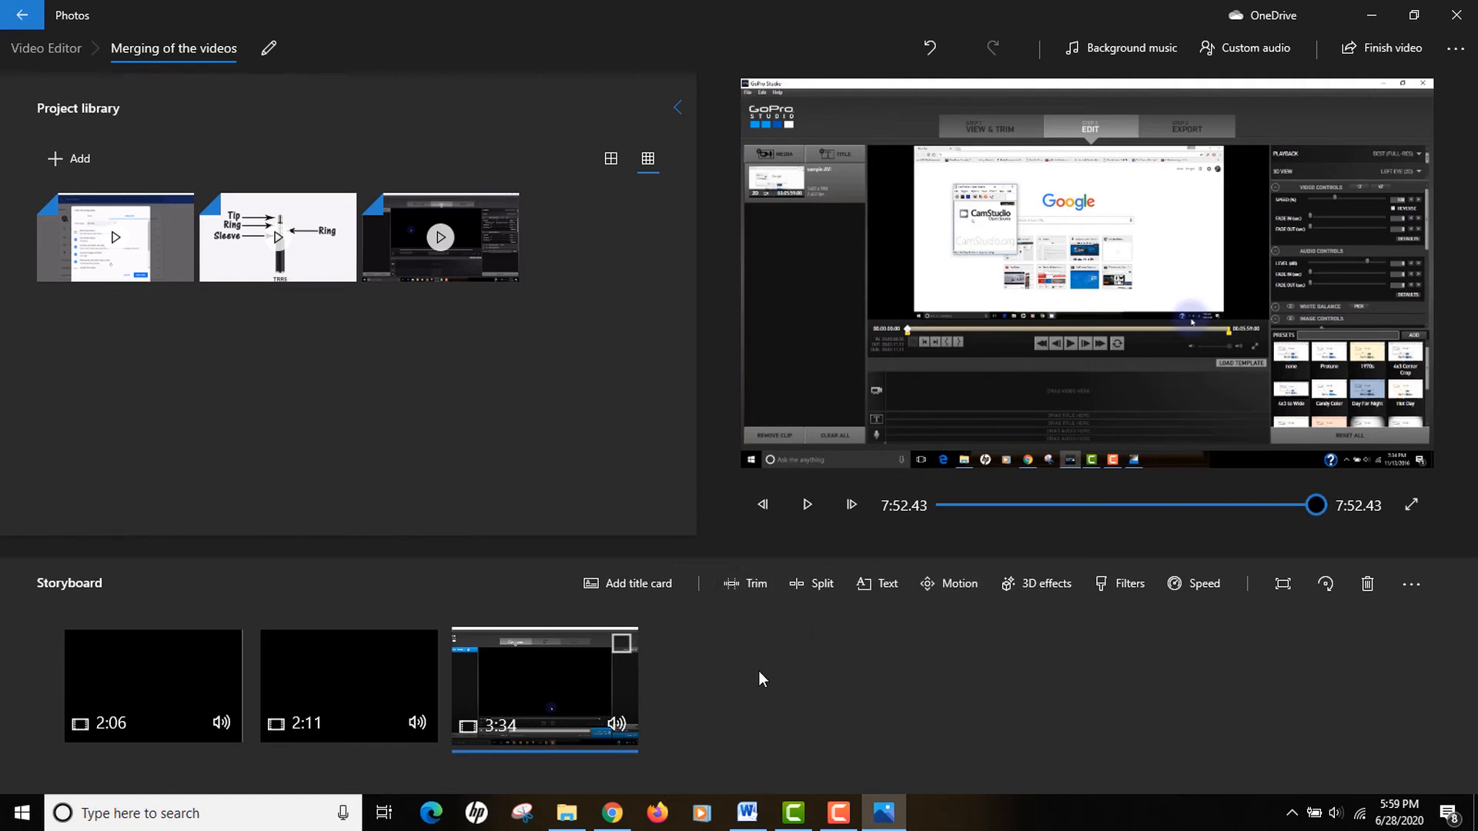
{"action": "mouse_move", "coordinate": [1392, 95]}
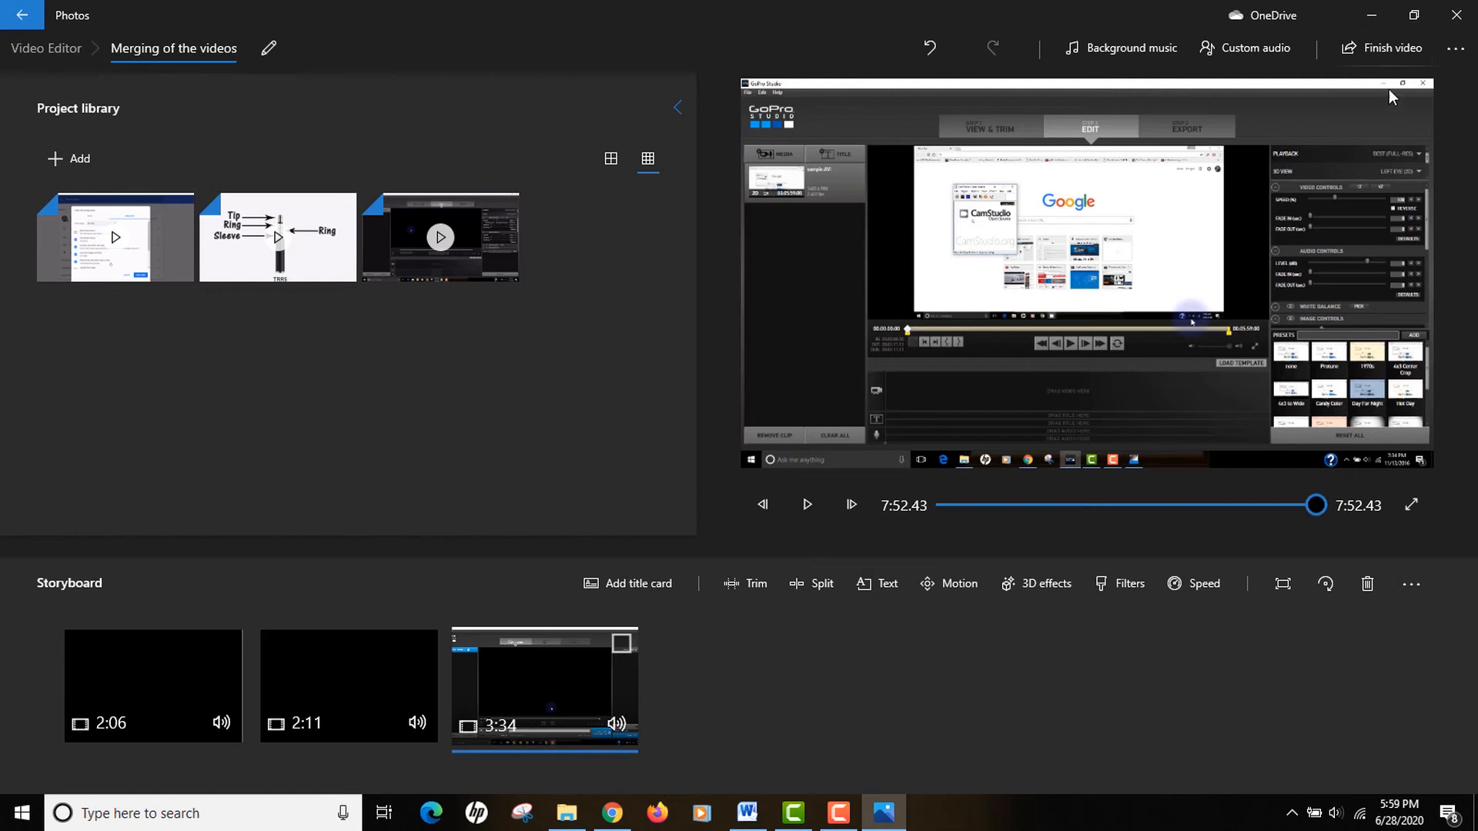
{"action": "mouse_move", "coordinate": [1388, 48]}
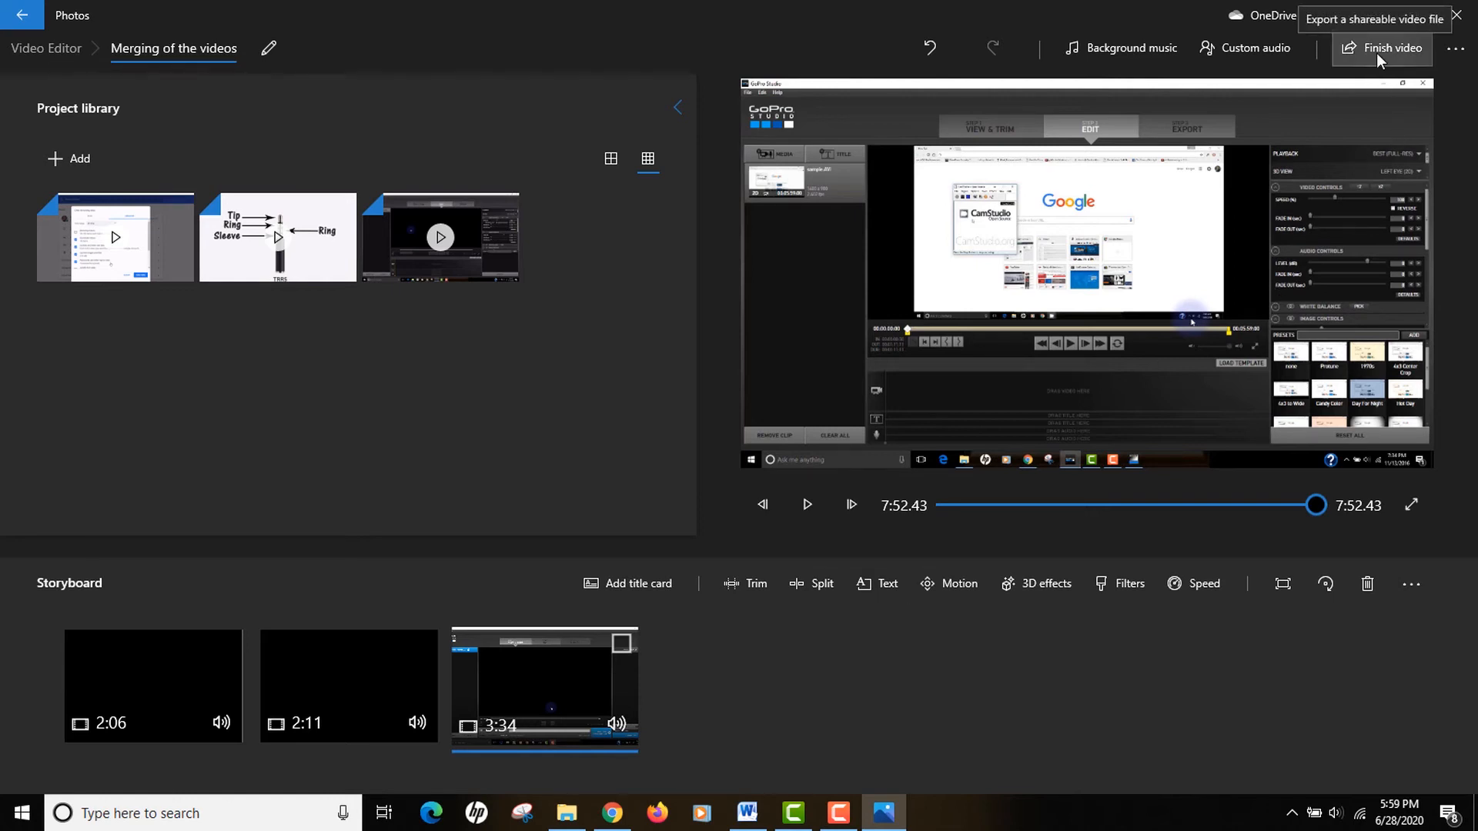
Finish the video at High 1080p (recommended) quality and start the export
{"action": "left_click", "coordinate": [1388, 48]}
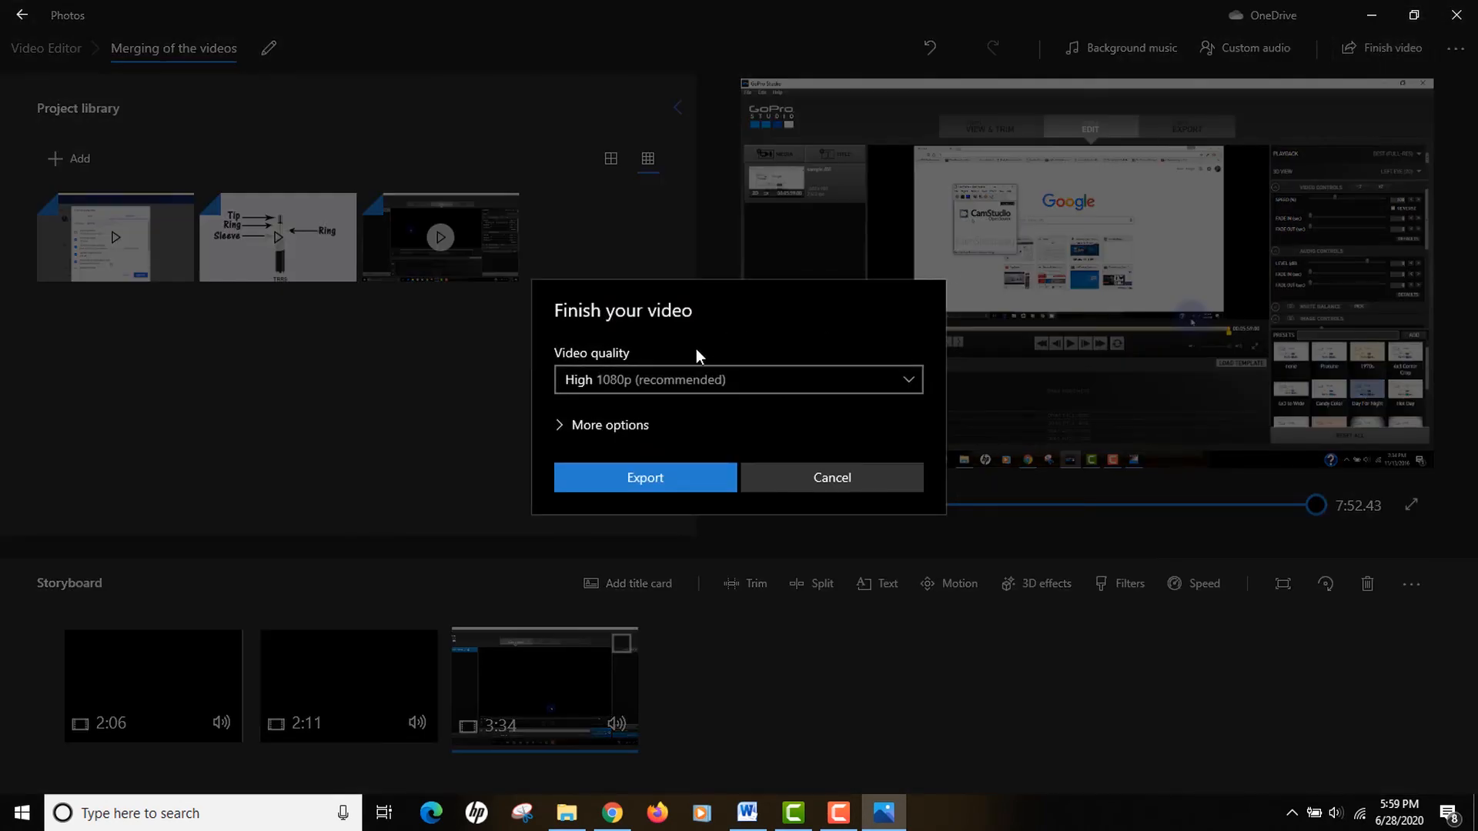
{"action": "left_click", "coordinate": [738, 380]}
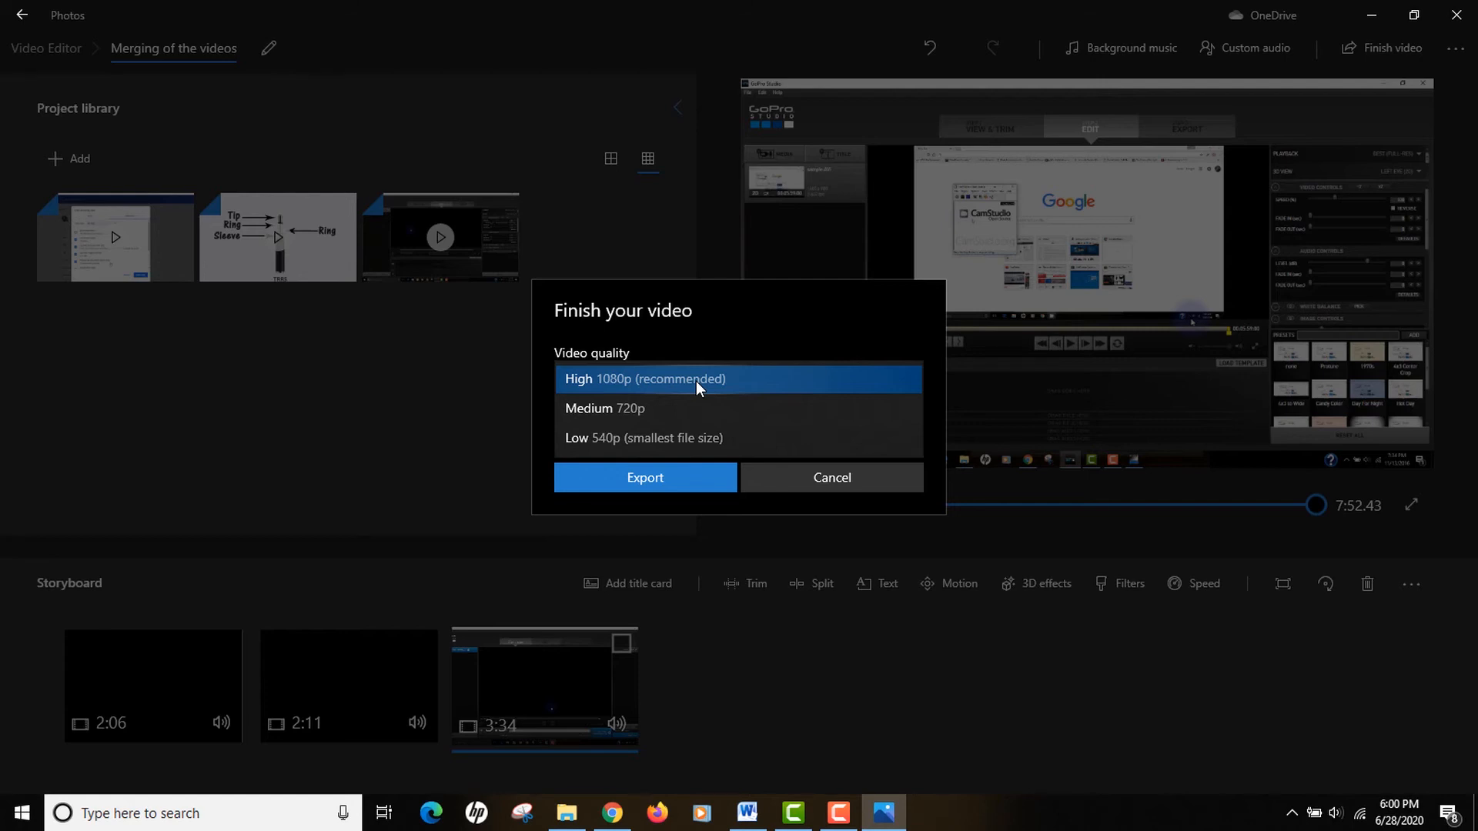
{"action": "mouse_move", "coordinate": [692, 393]}
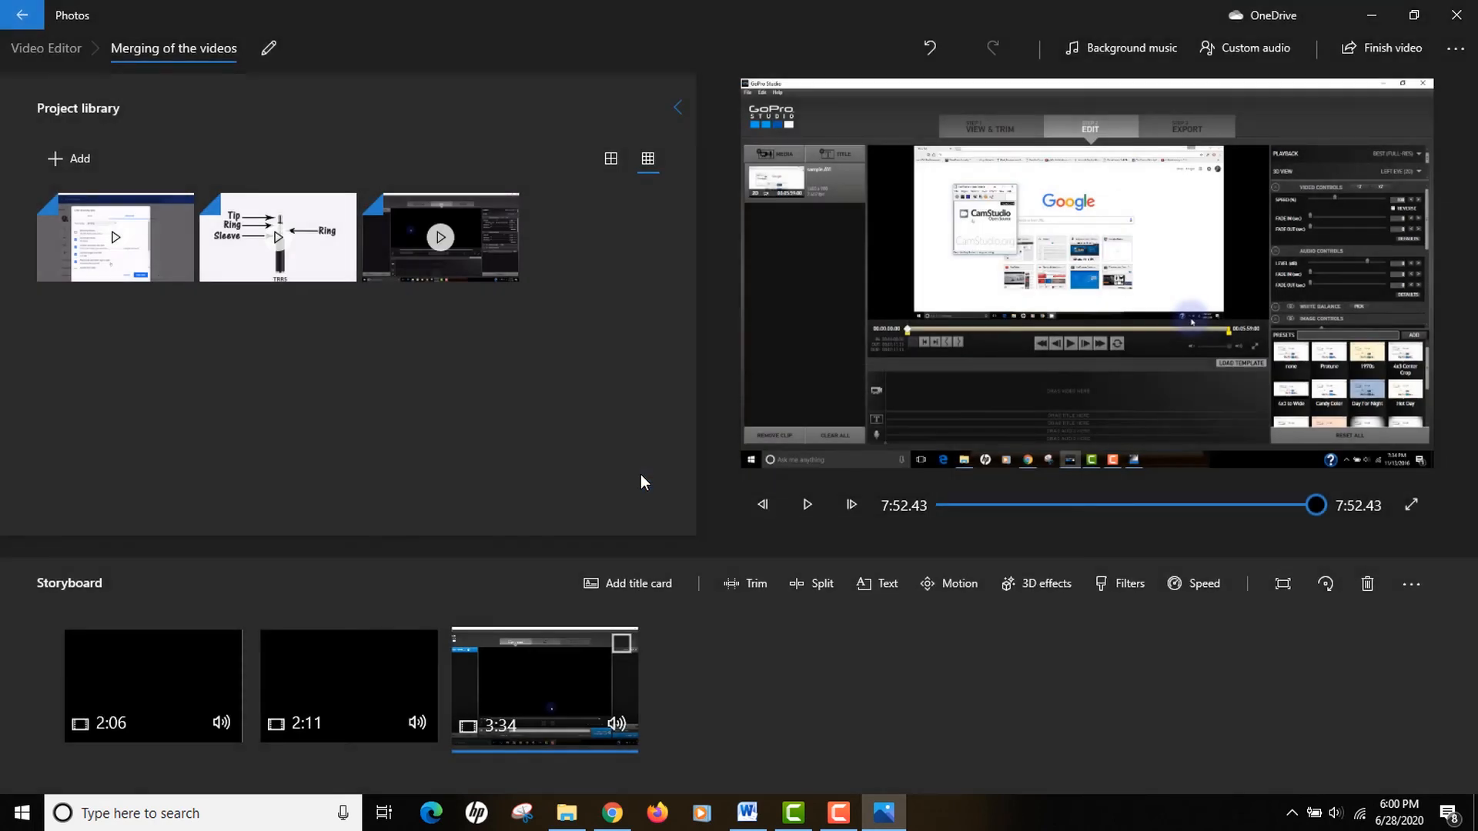
{"action": "left_click", "coordinate": [1386, 47]}
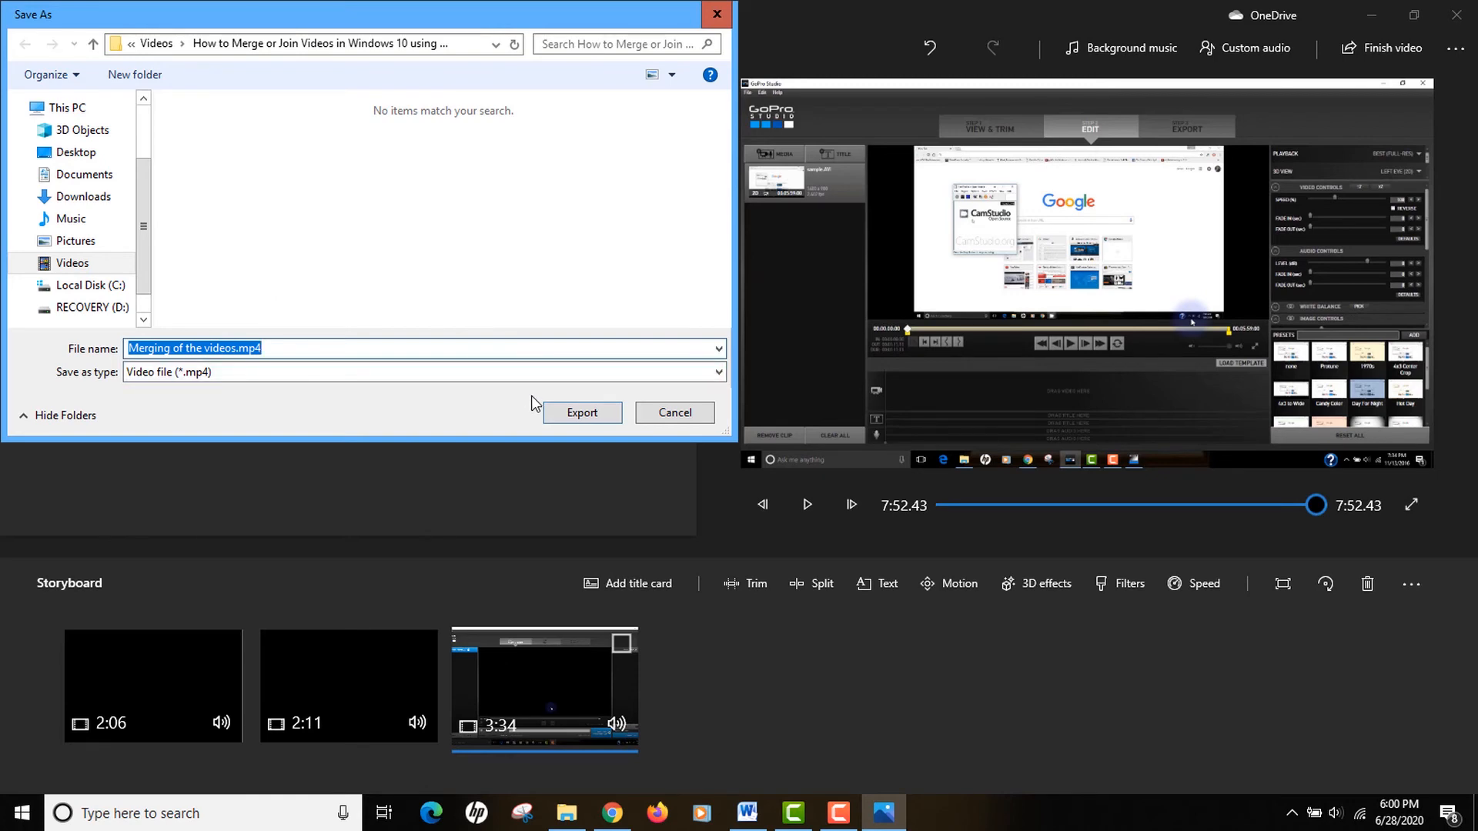
{"action": "left_click", "coordinate": [581, 413]}
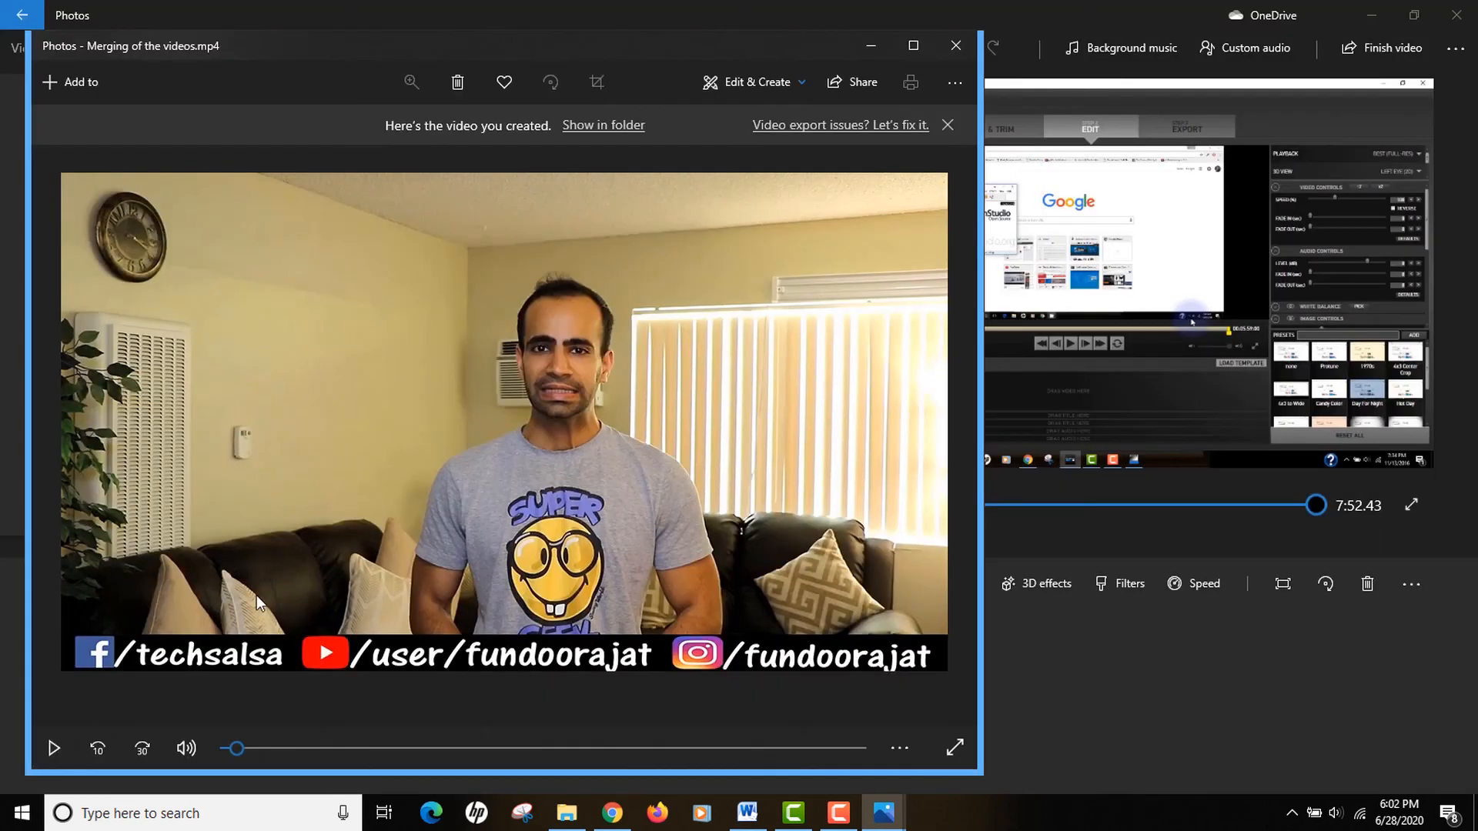
{"action": "mouse_move", "coordinate": [268, 609]}
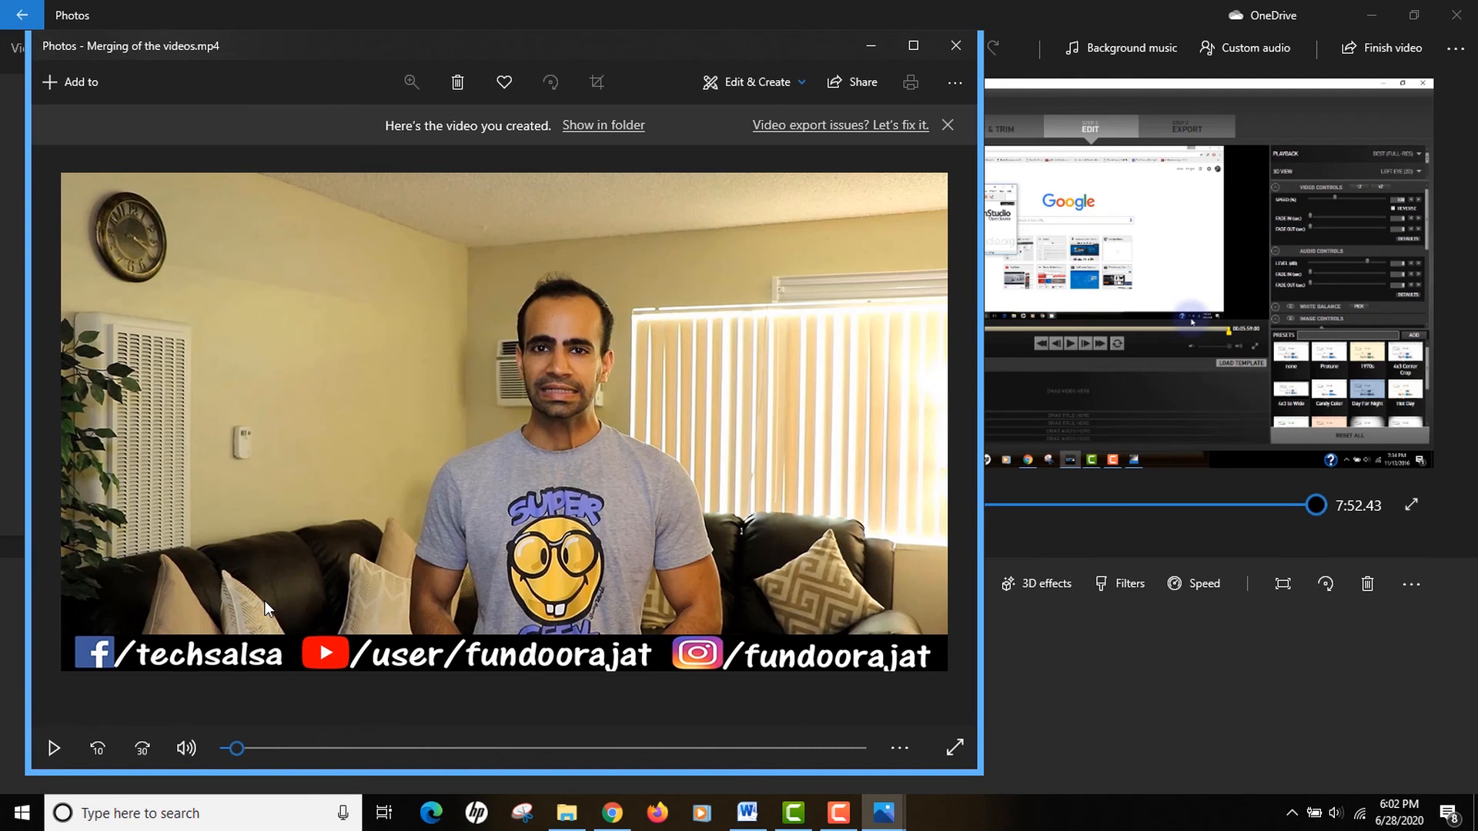
{"action": "mouse_move", "coordinate": [772, 275]}
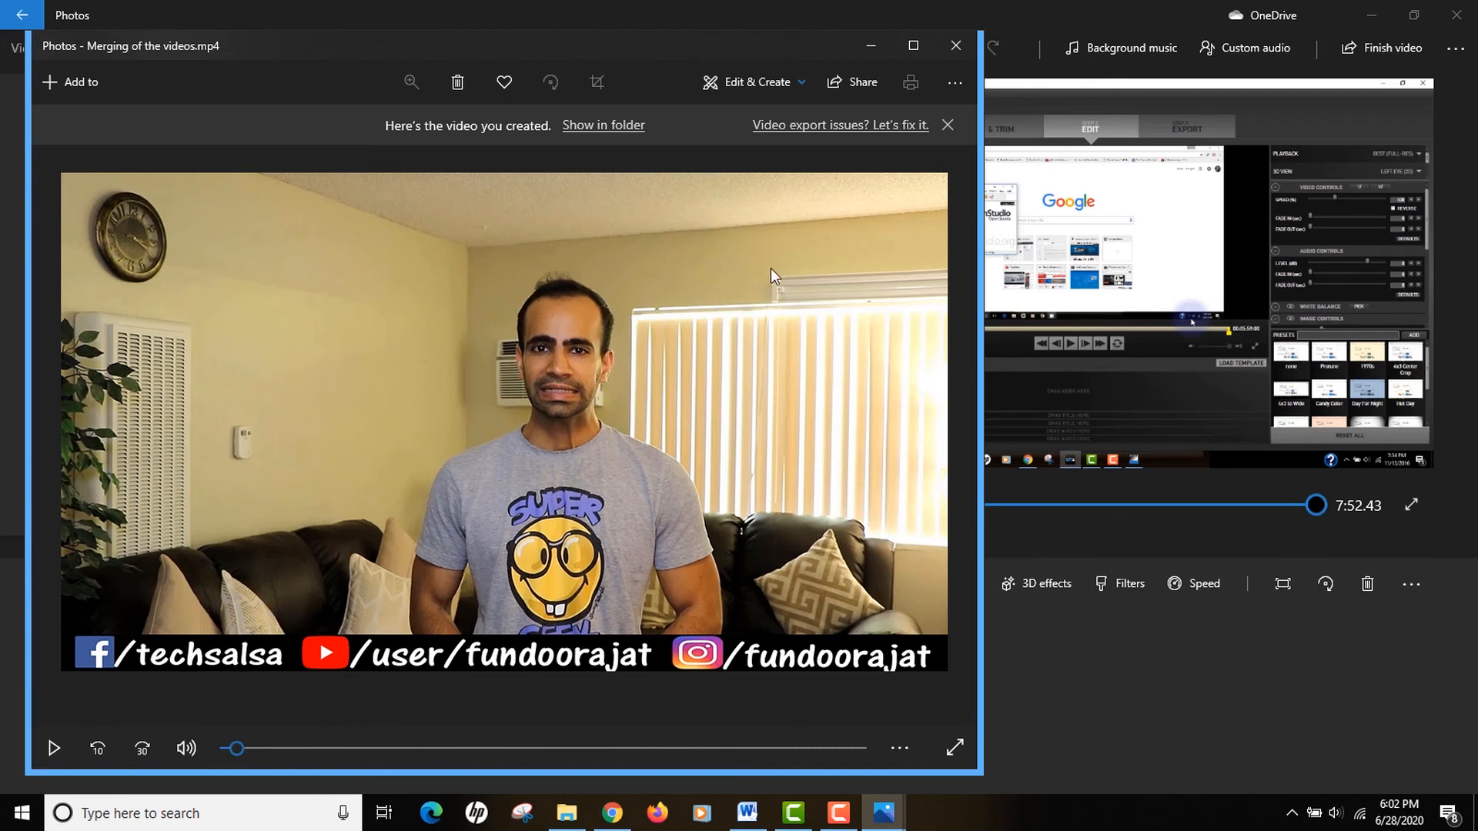
{"action": "mouse_move", "coordinate": [455, 515]}
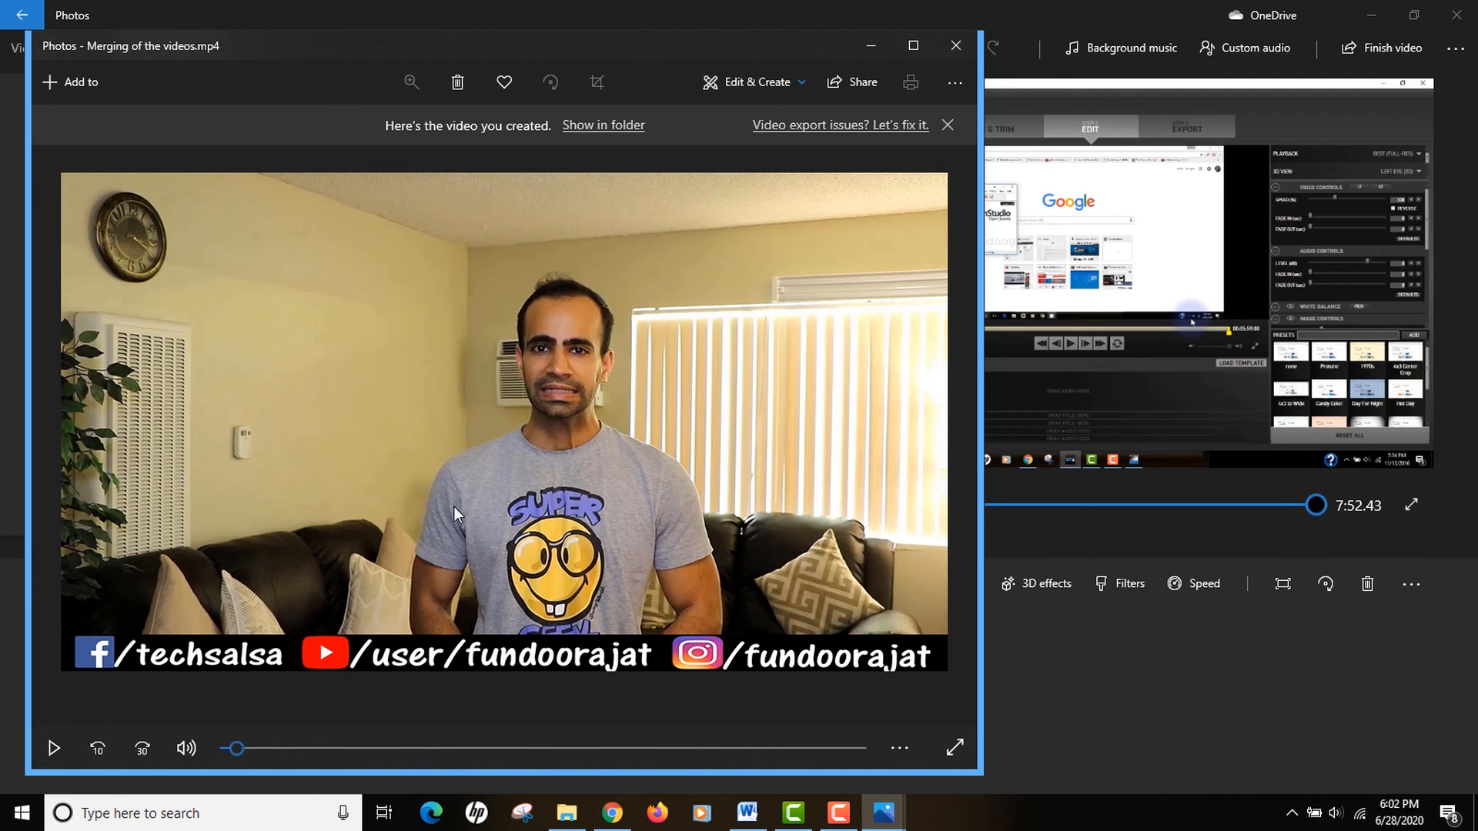
Scrub playback forward to the Amazon sign-in clip and then the GoPro Studio clip
{"action": "left_click_drag", "start_coordinate": [236, 748], "coordinate": [448, 747]}
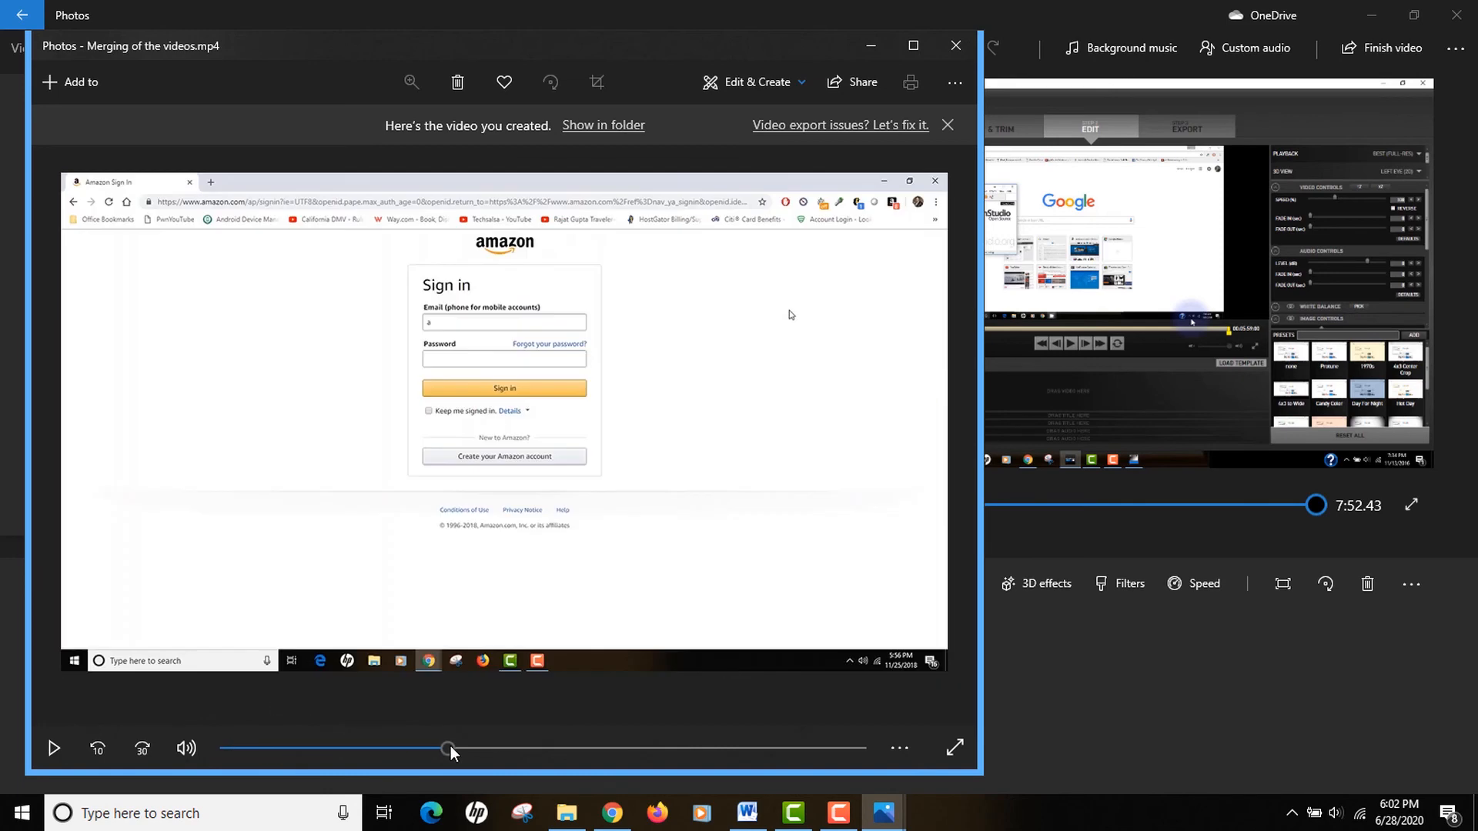
{"action": "left_click_drag", "start_coordinate": [448, 747], "coordinate": [815, 748]}
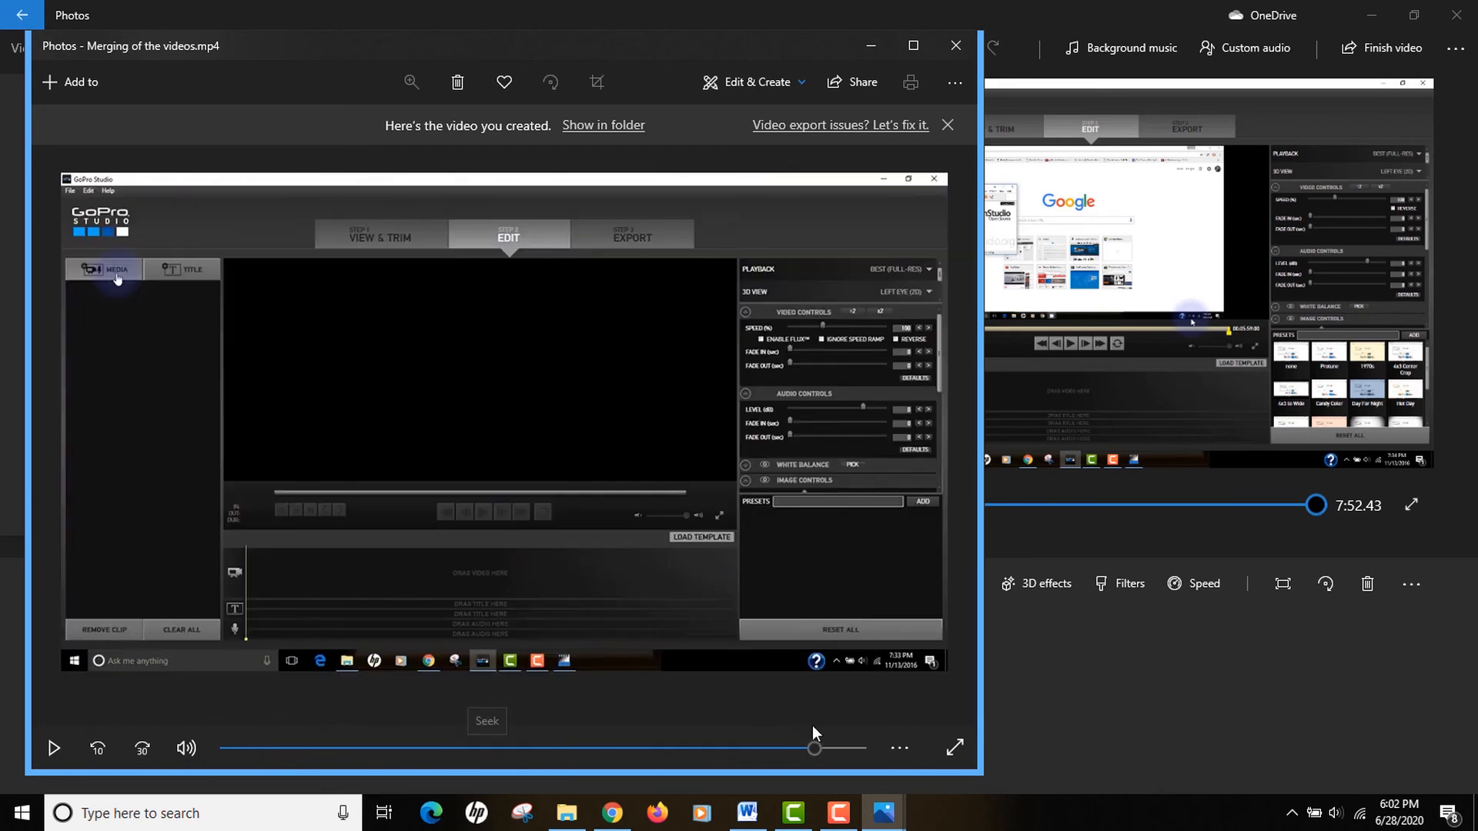